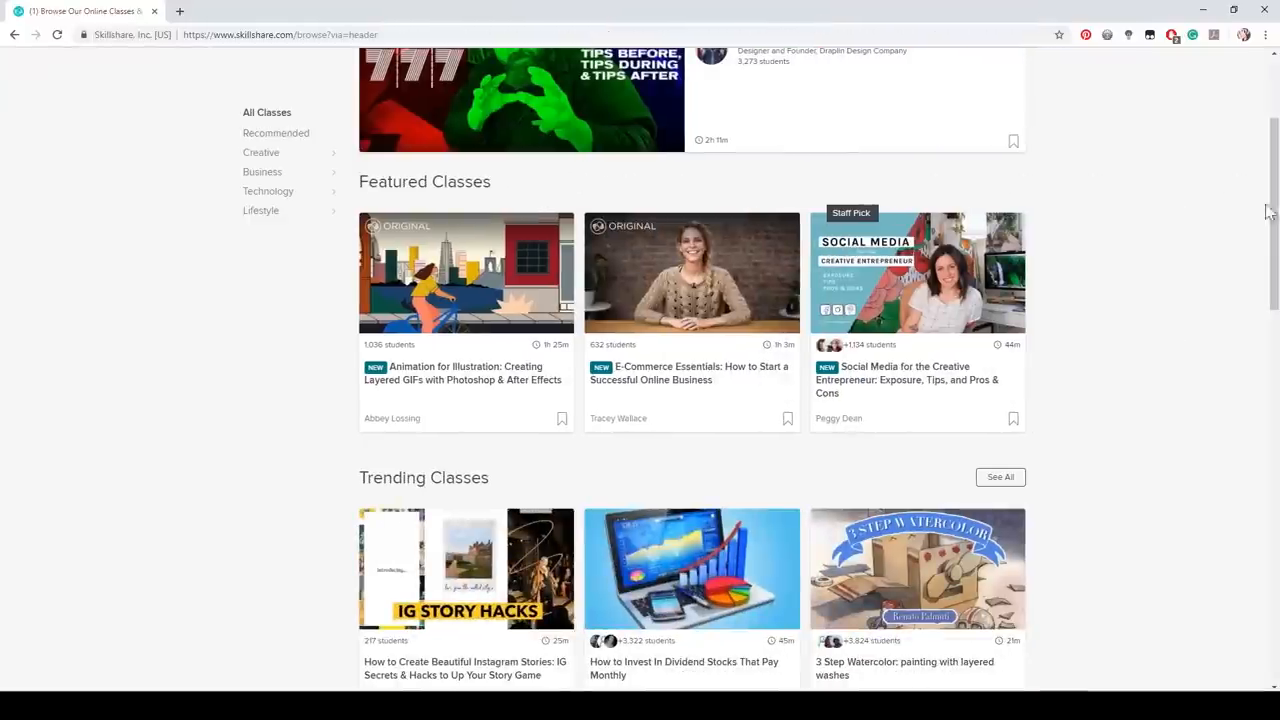
Browse the All Classes catalogue, then switch to My Classes and its To watch list
scroll("down", 3)
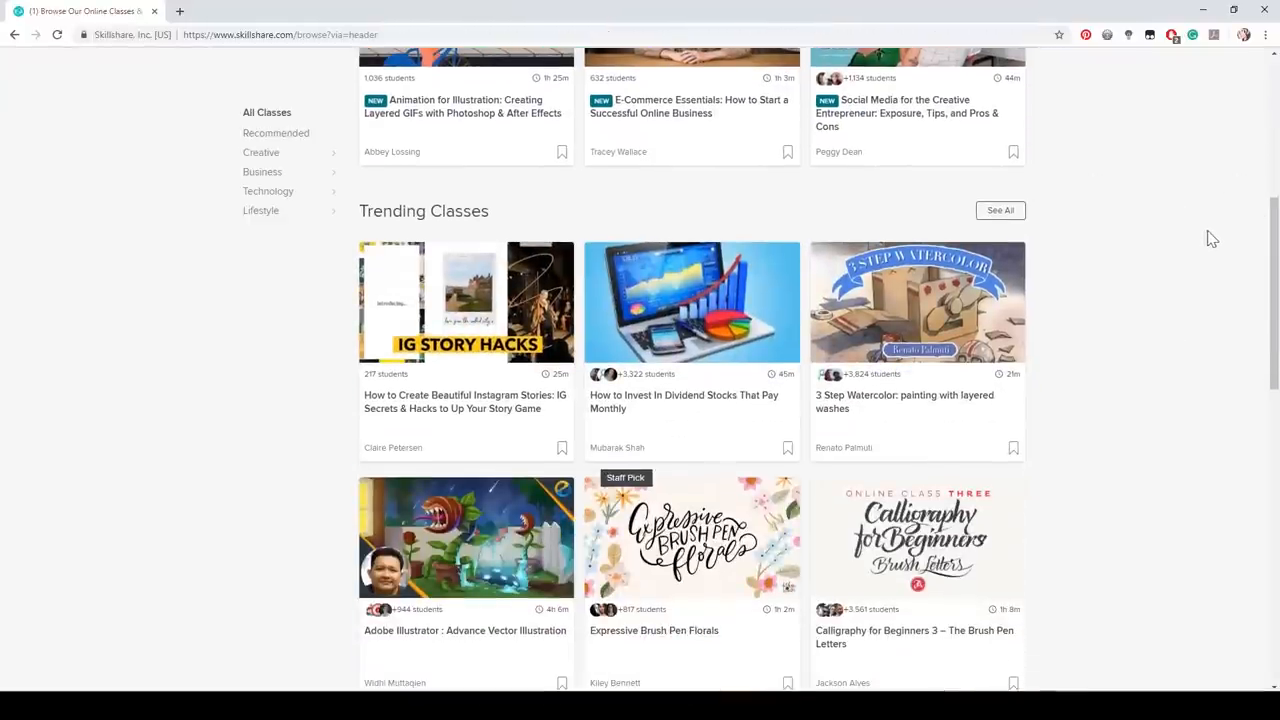
scroll("down", 3)
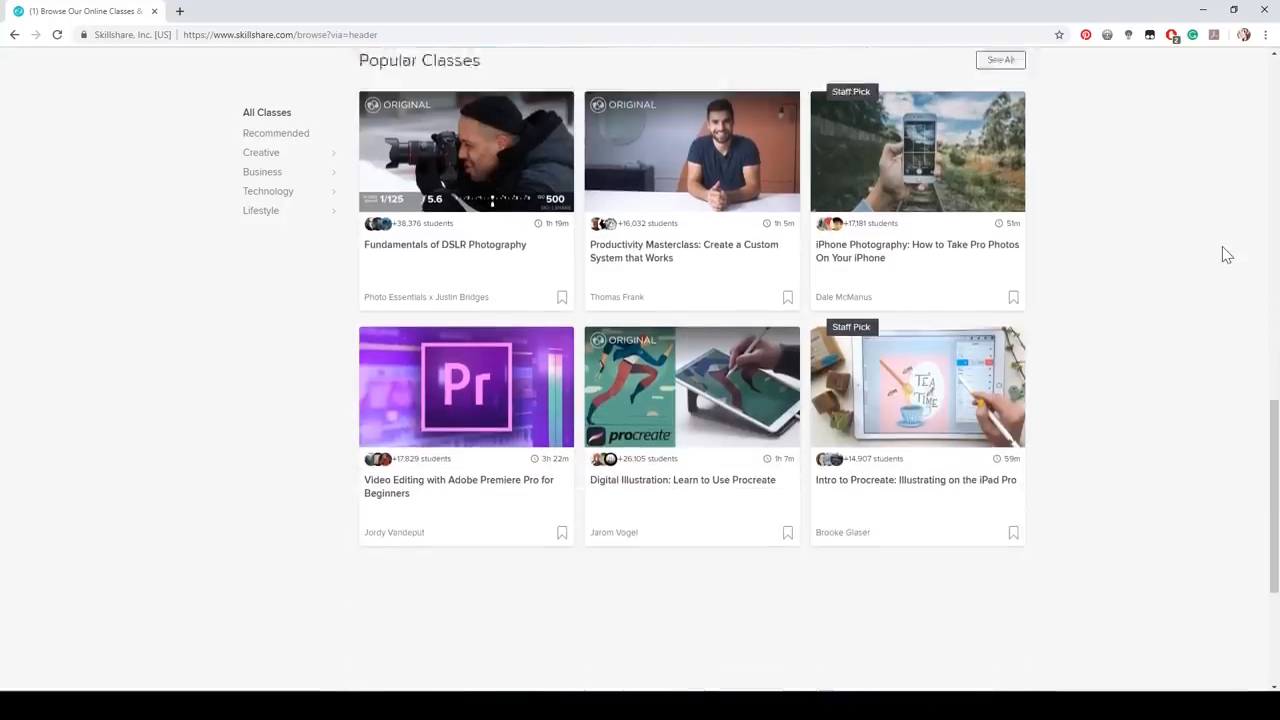
scroll("up", 3)
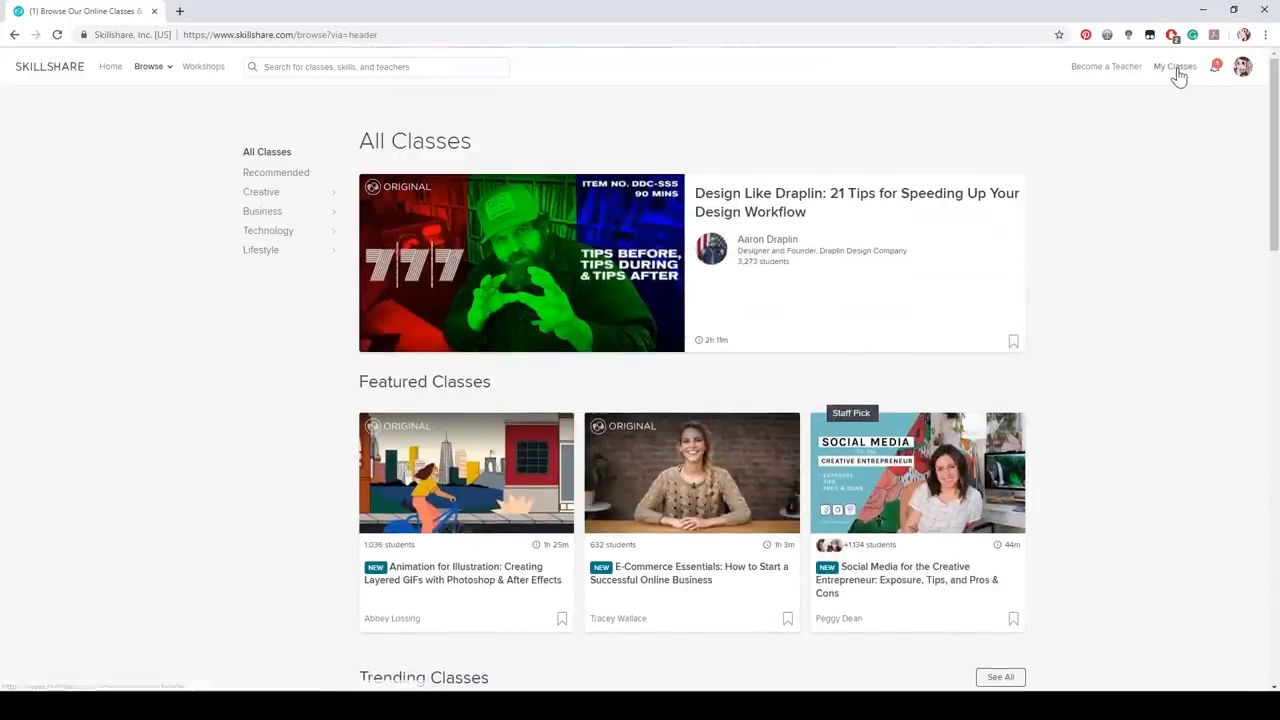
left_click(1174, 66)
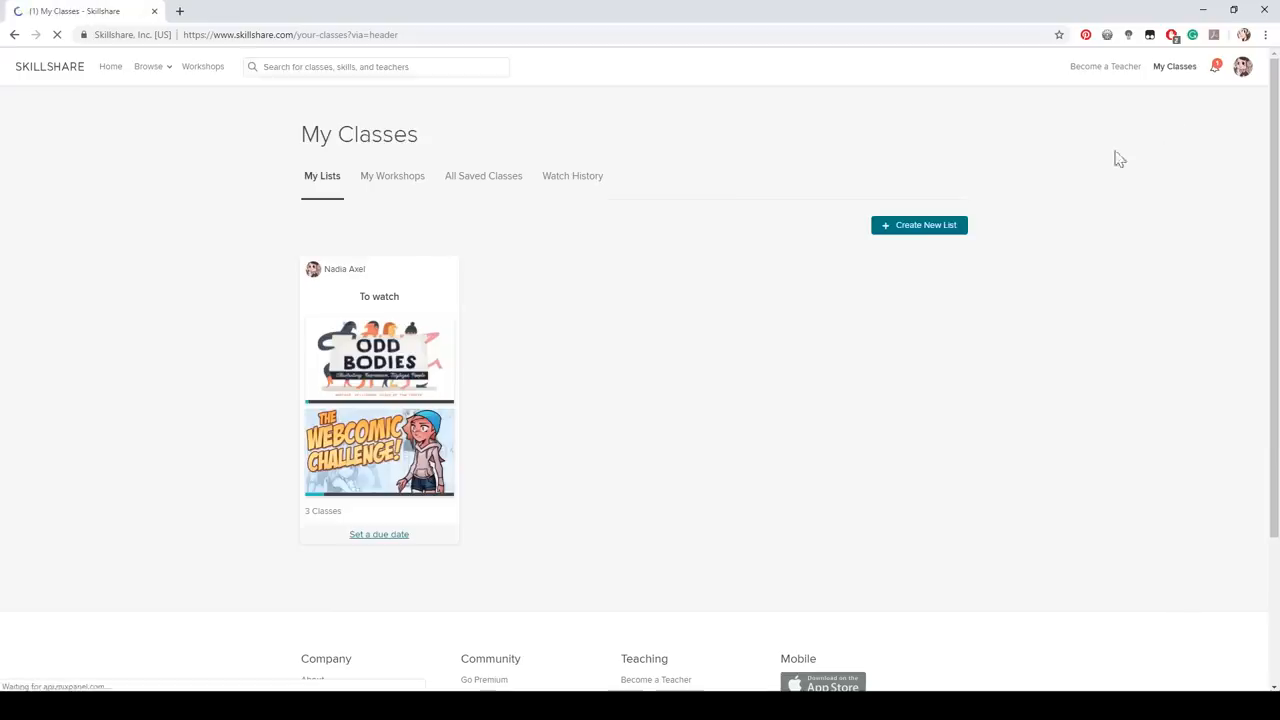
left_click(484, 176)
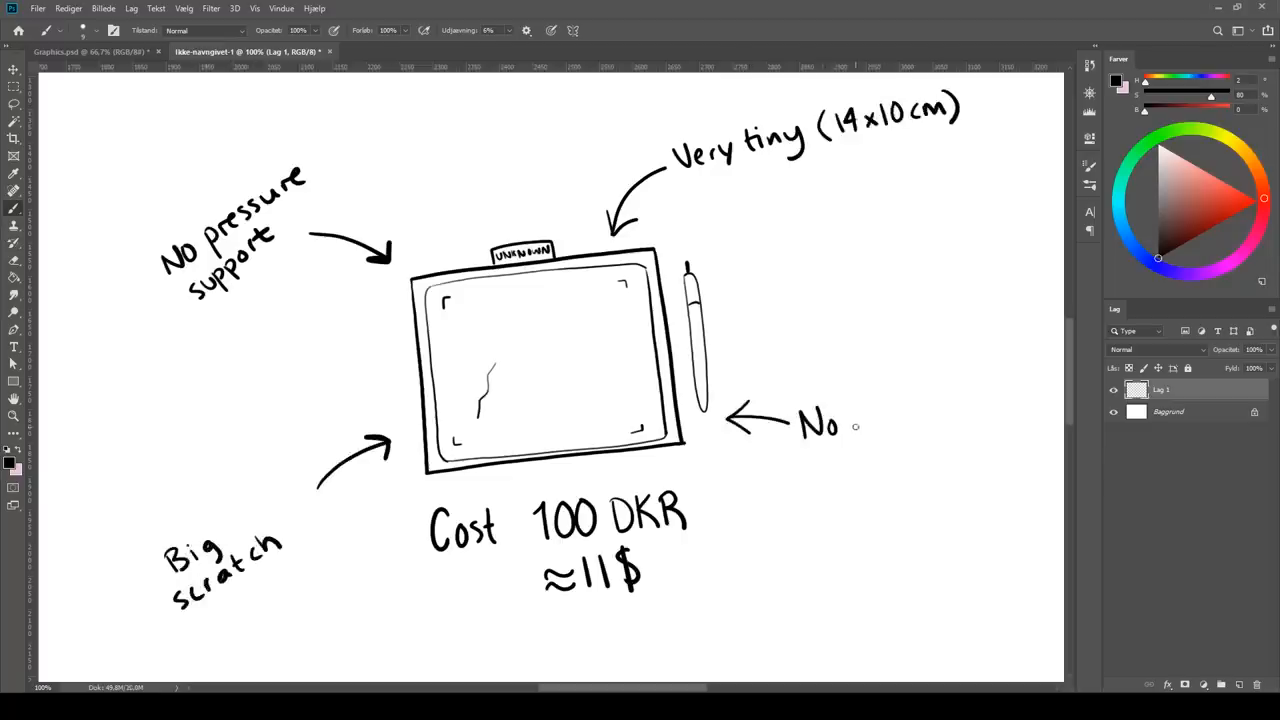
Hand-letter the 'express keys' note among the cheap tablet's drawback annotations
type("express keys")
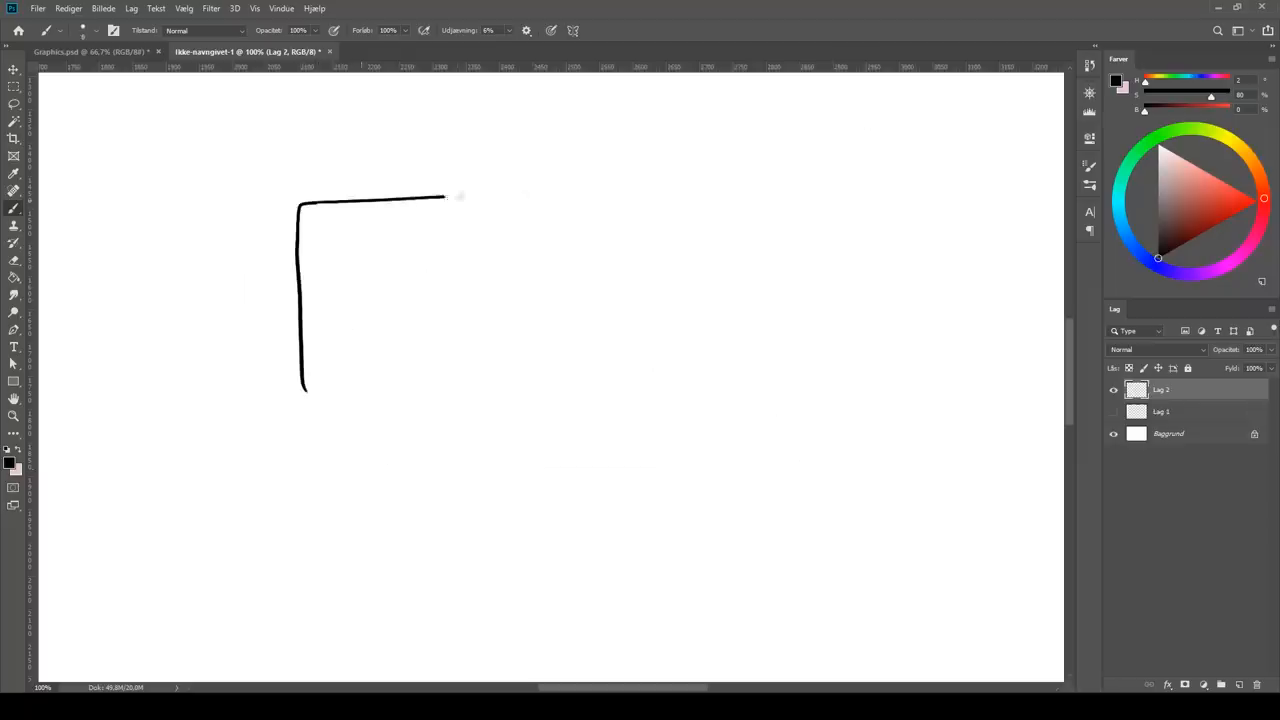
Draw a second tablet outline labelled 'pressure levels' with a 'Cost approx' note
left_click_drag(444, 198, 640, 206)
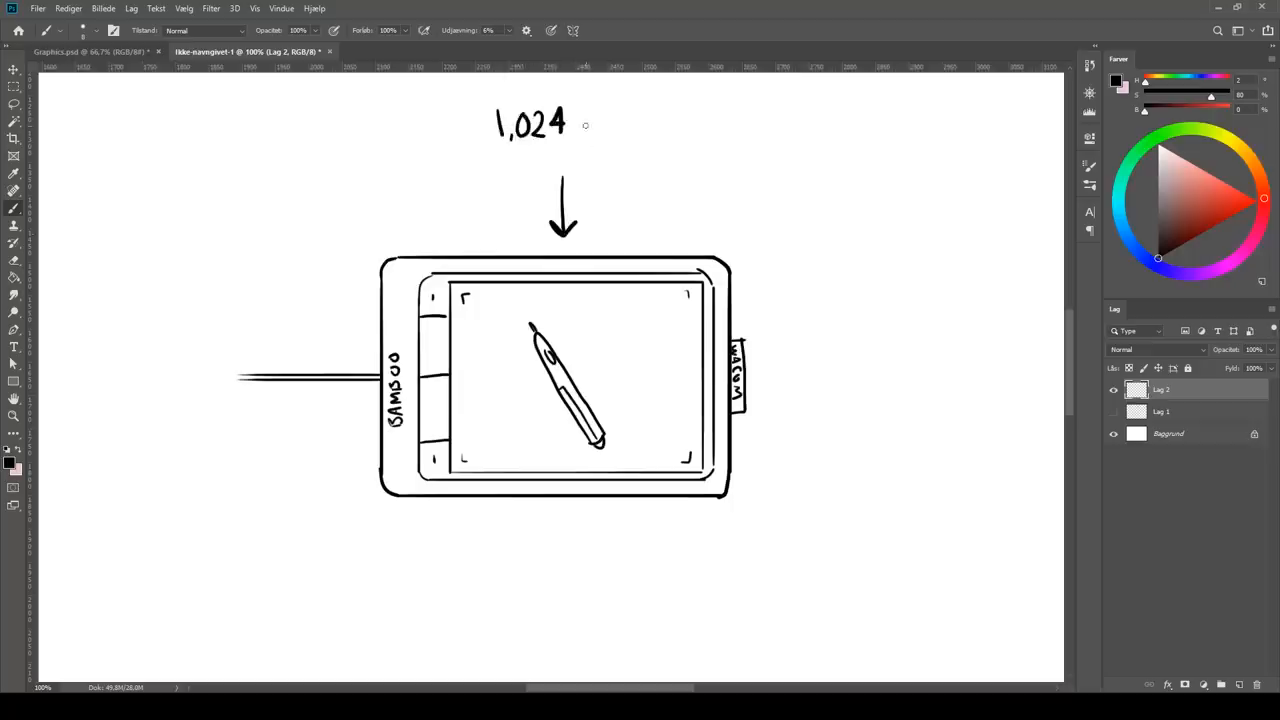
type("pressure levels")
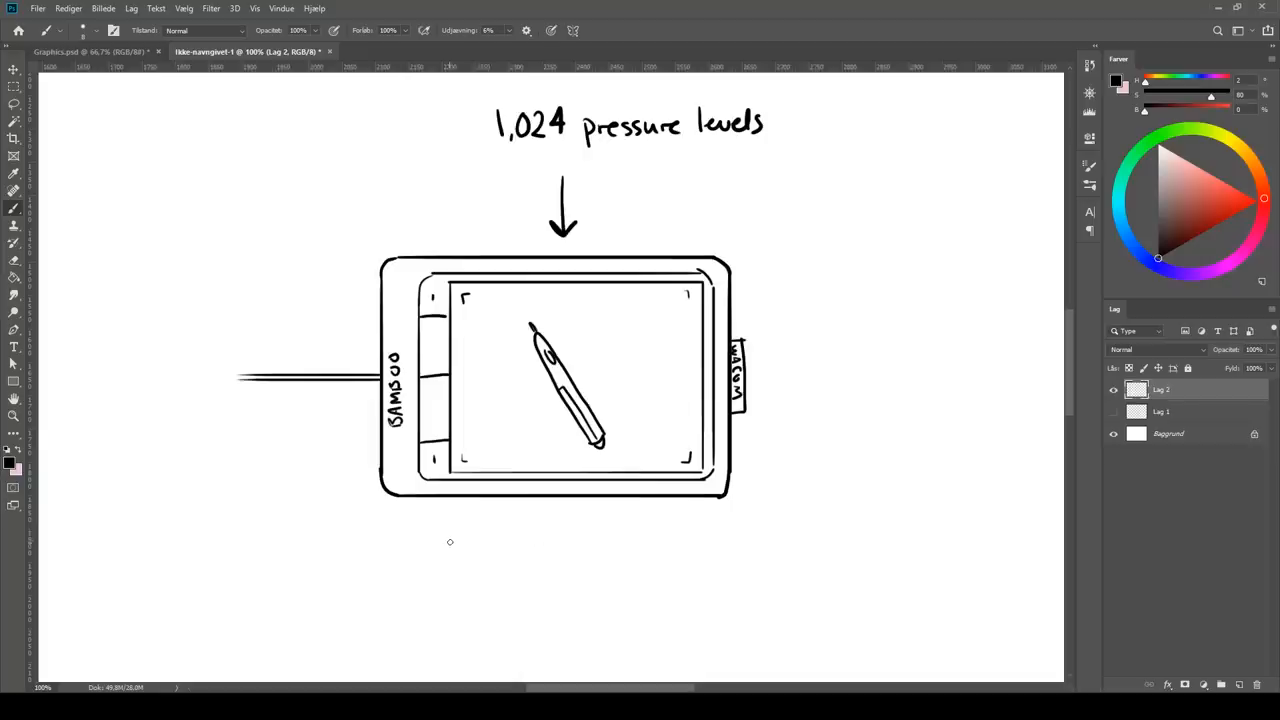
type("Cost approx")
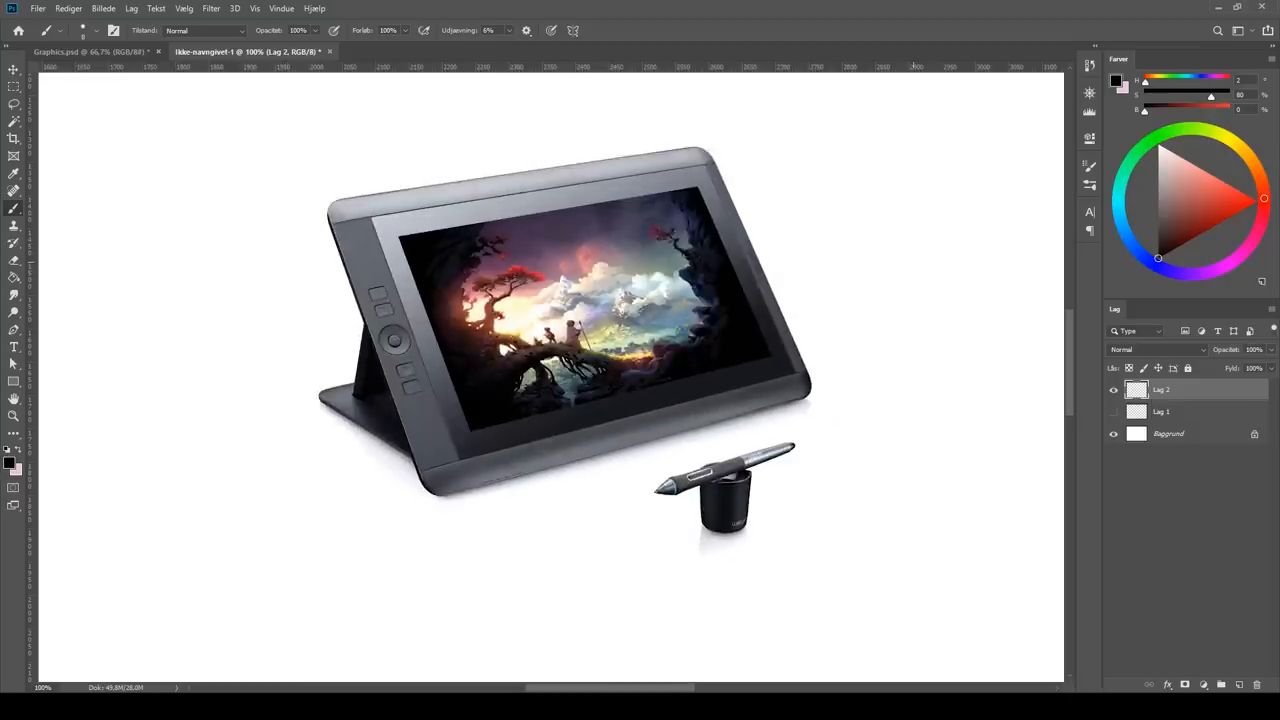
Search Amazon for 'drawing tablet' and browse down the results list
type("dra")
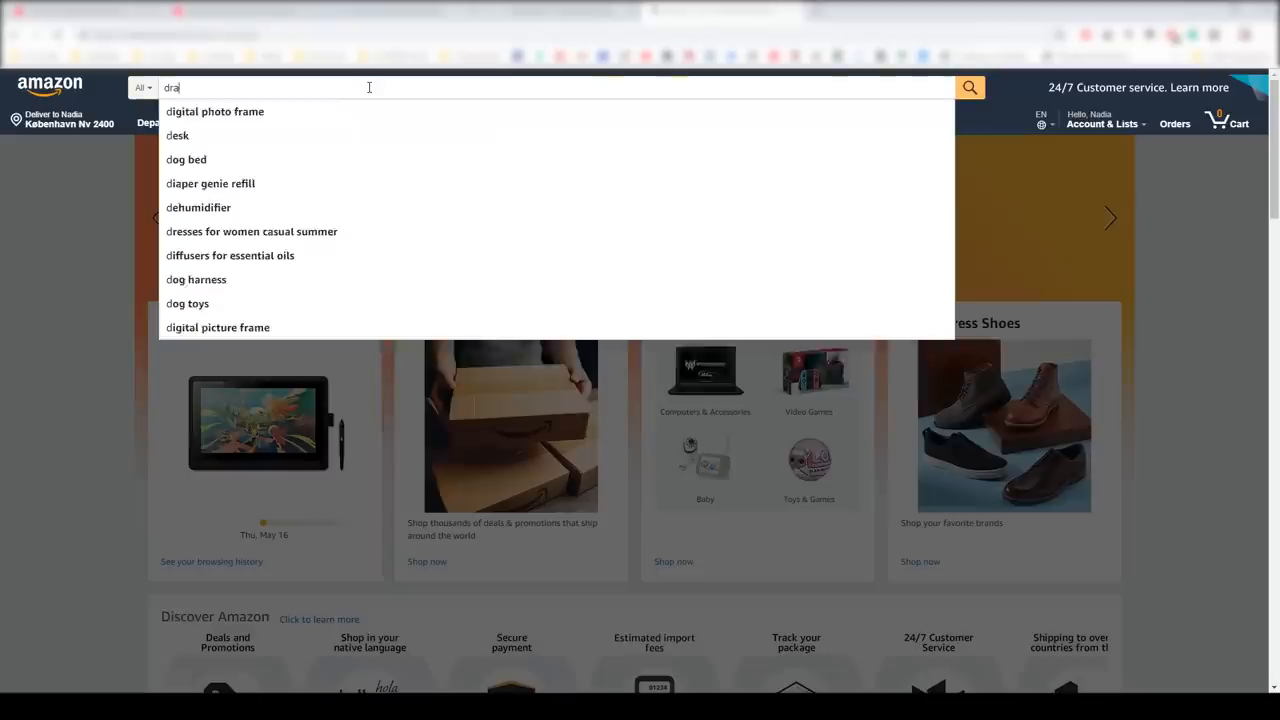
type("drawing tablet")
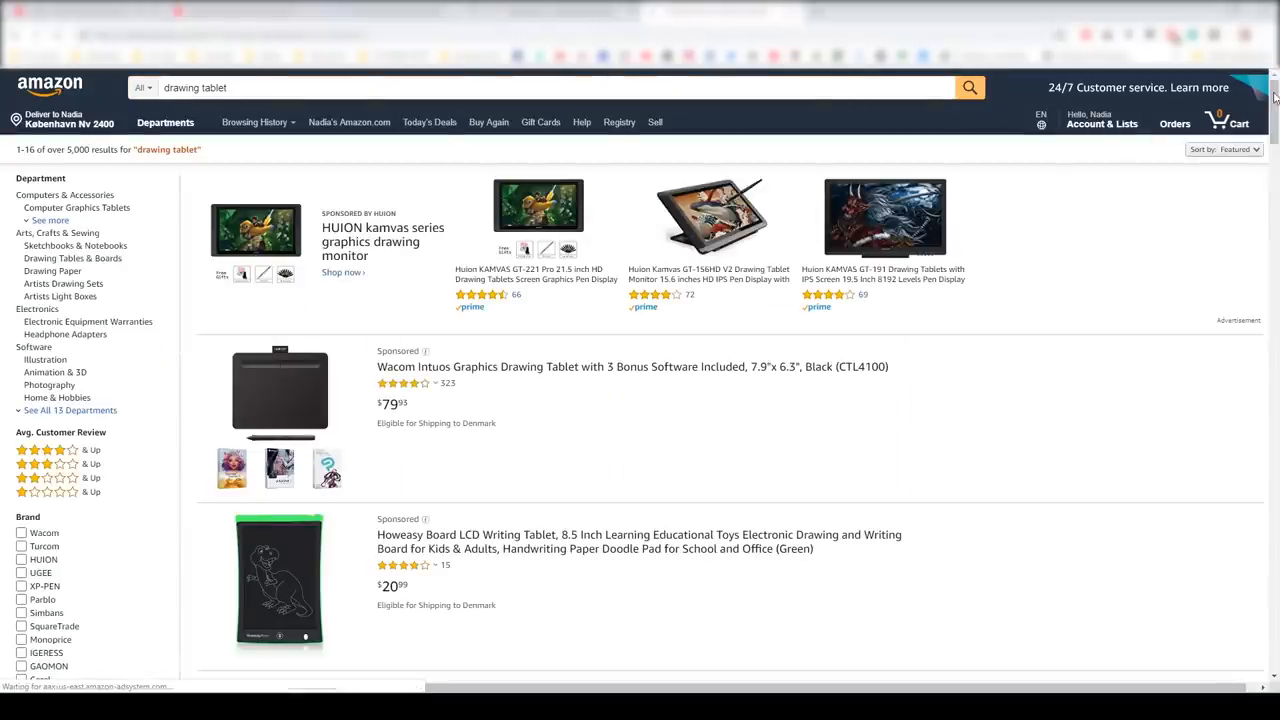
scroll("down", 3)
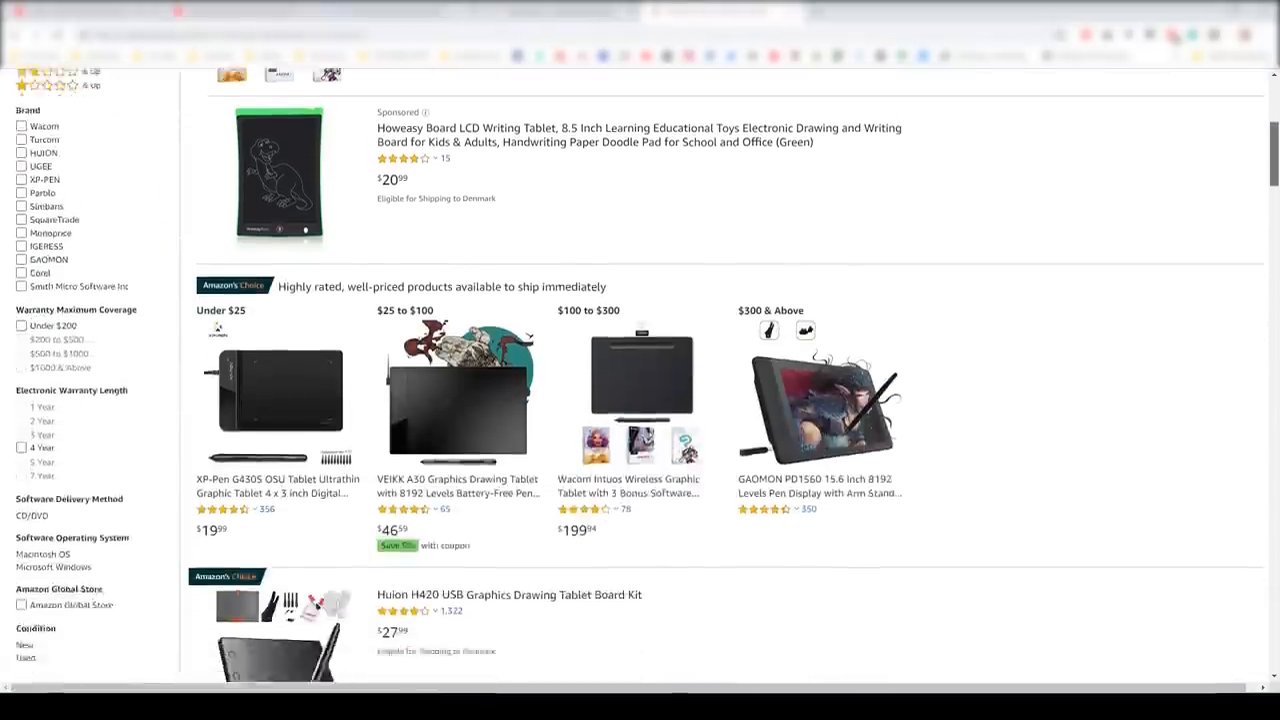
scroll("down", 3)
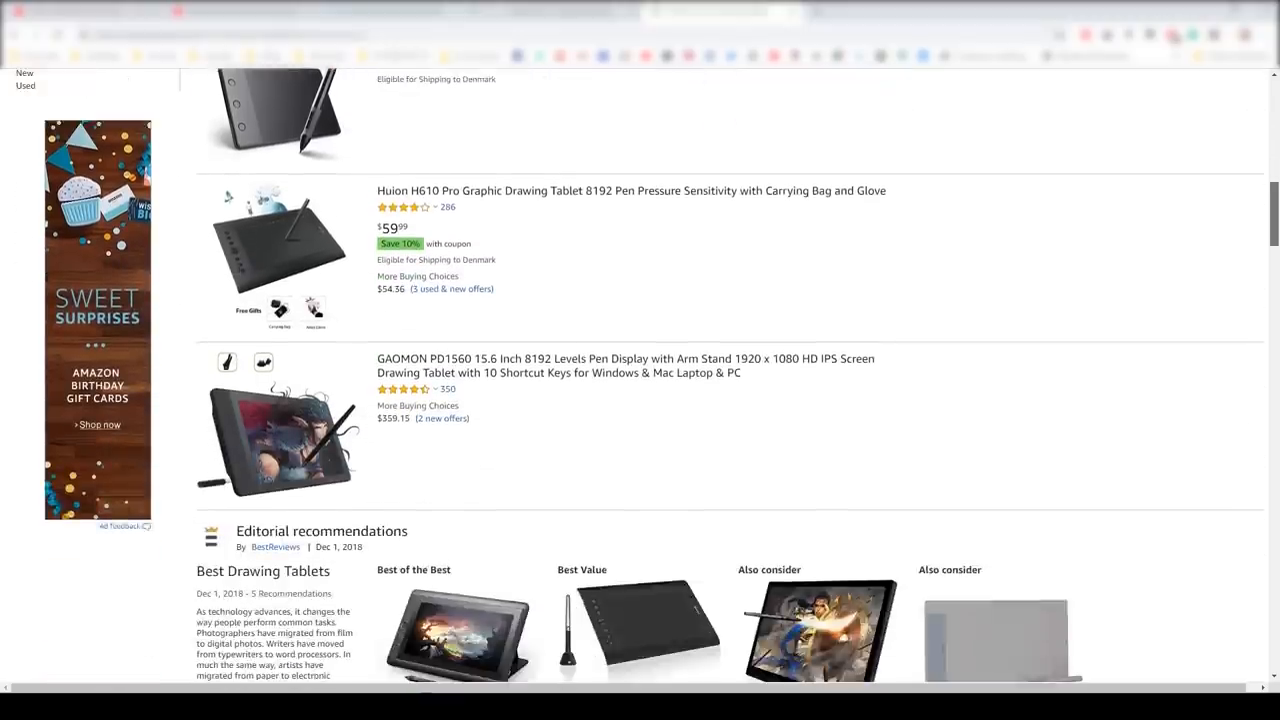
scroll("down", 3)
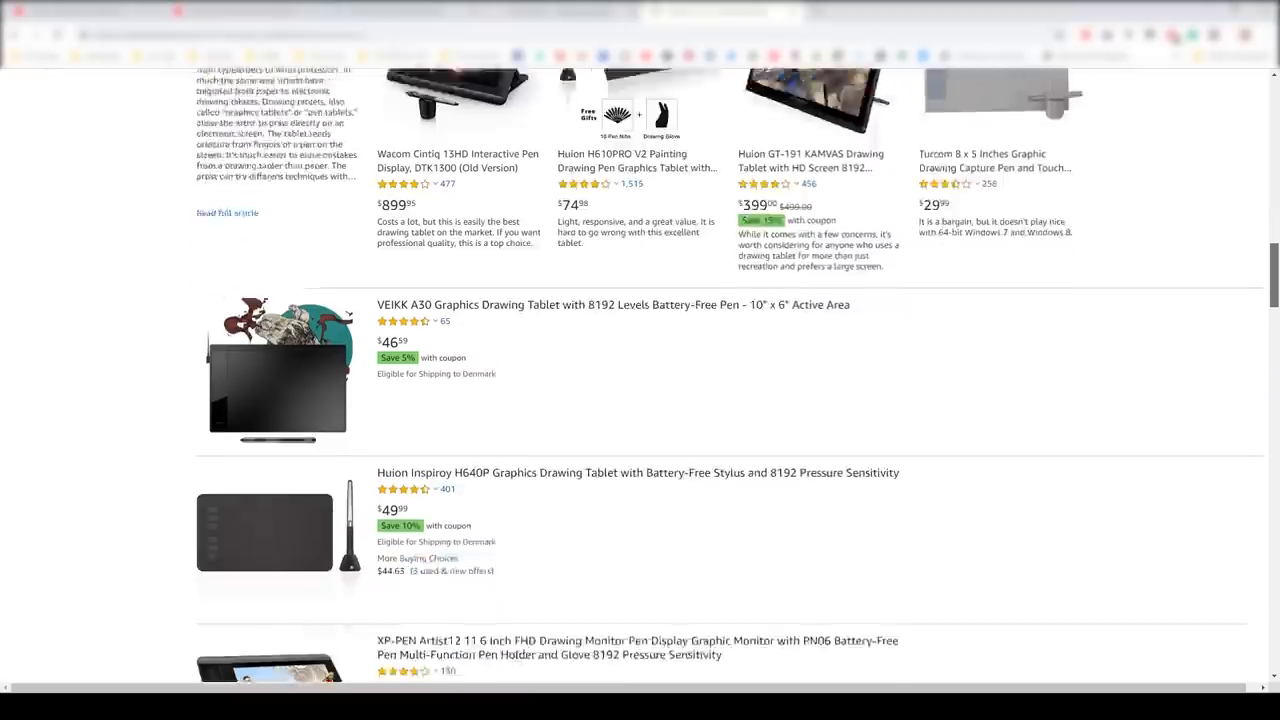
scroll("down", 3)
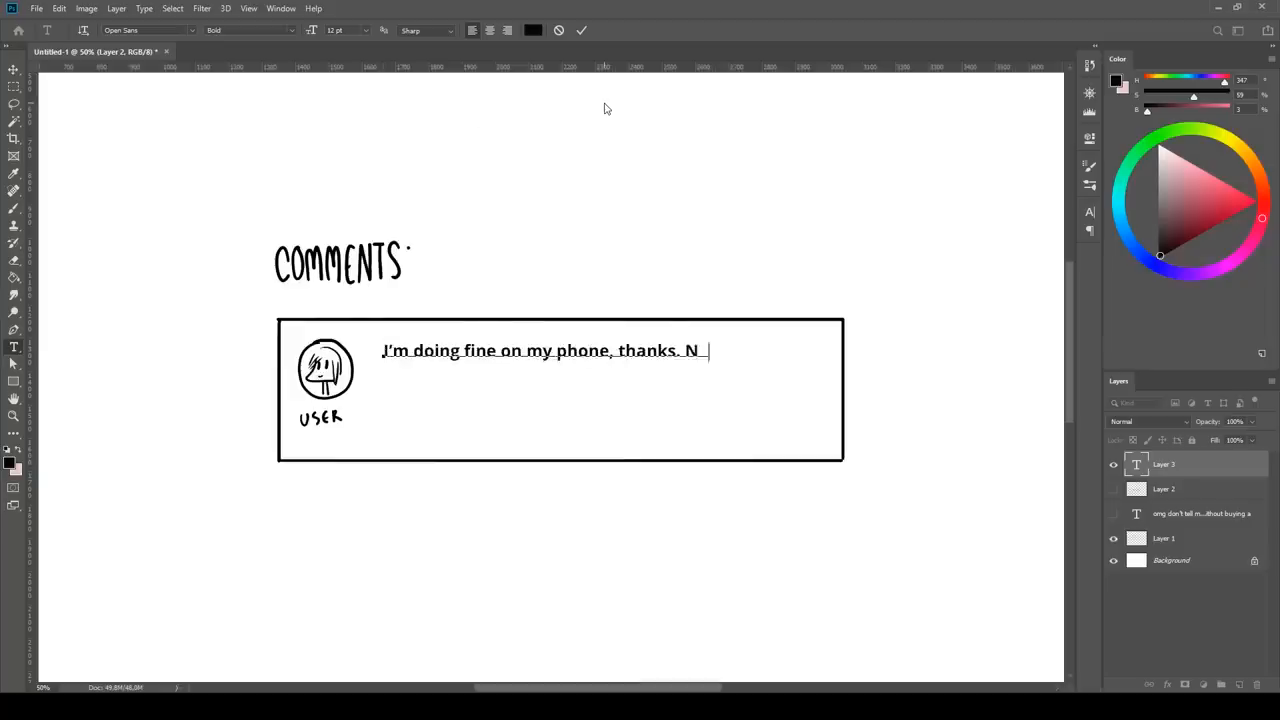
Type the complaint that recommending tablets is useless since not everyone can afford one
type("ot useful at all that you")
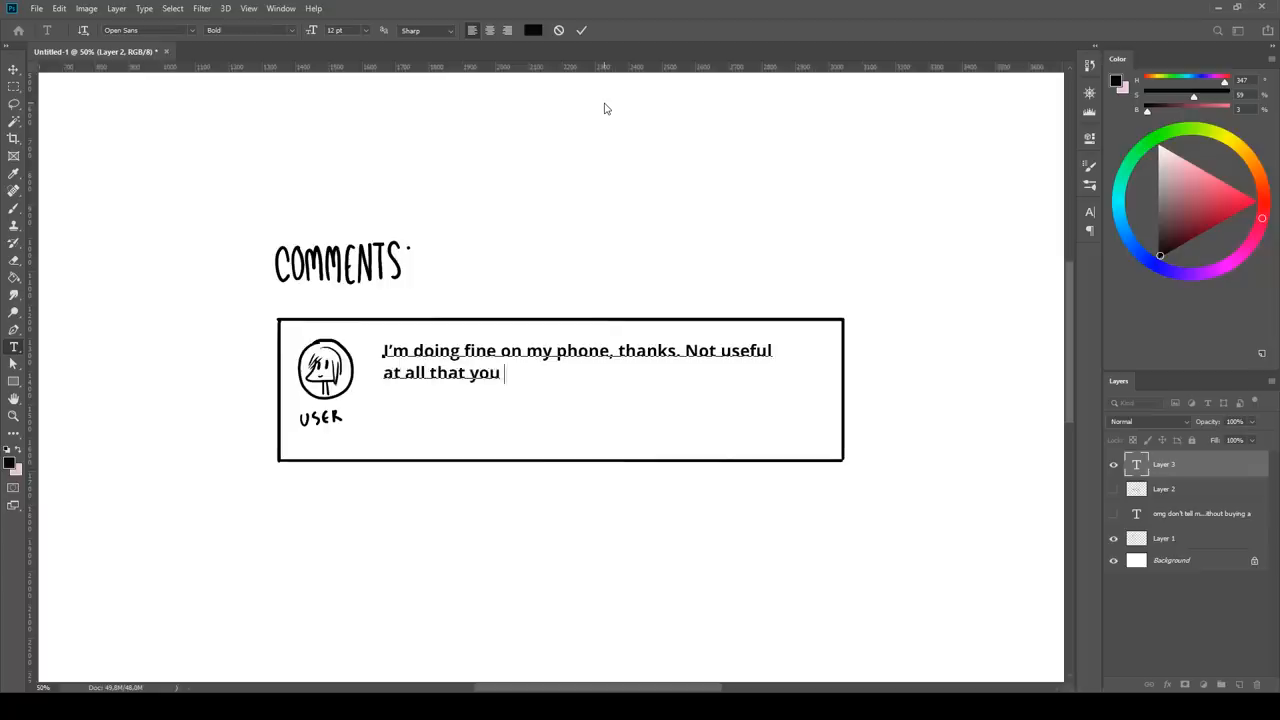
type("recommand tablets - not everyone c")
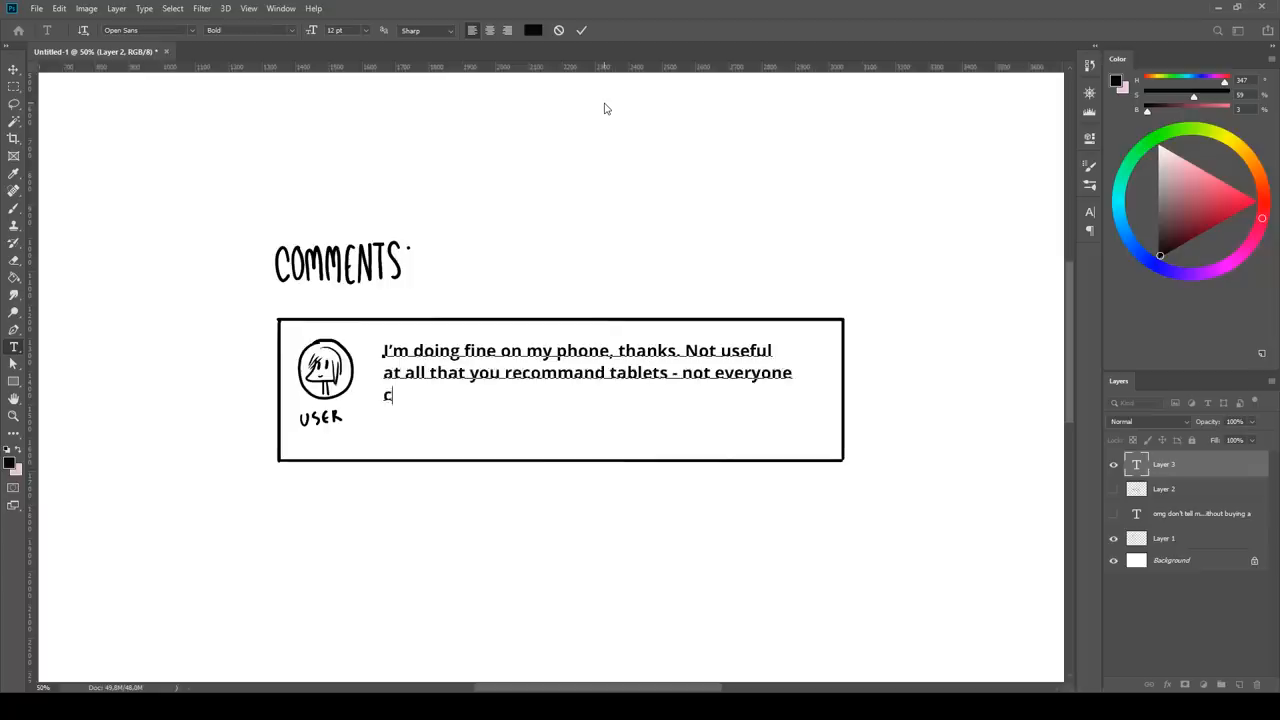
type("an affort a tablet like you, ok?")
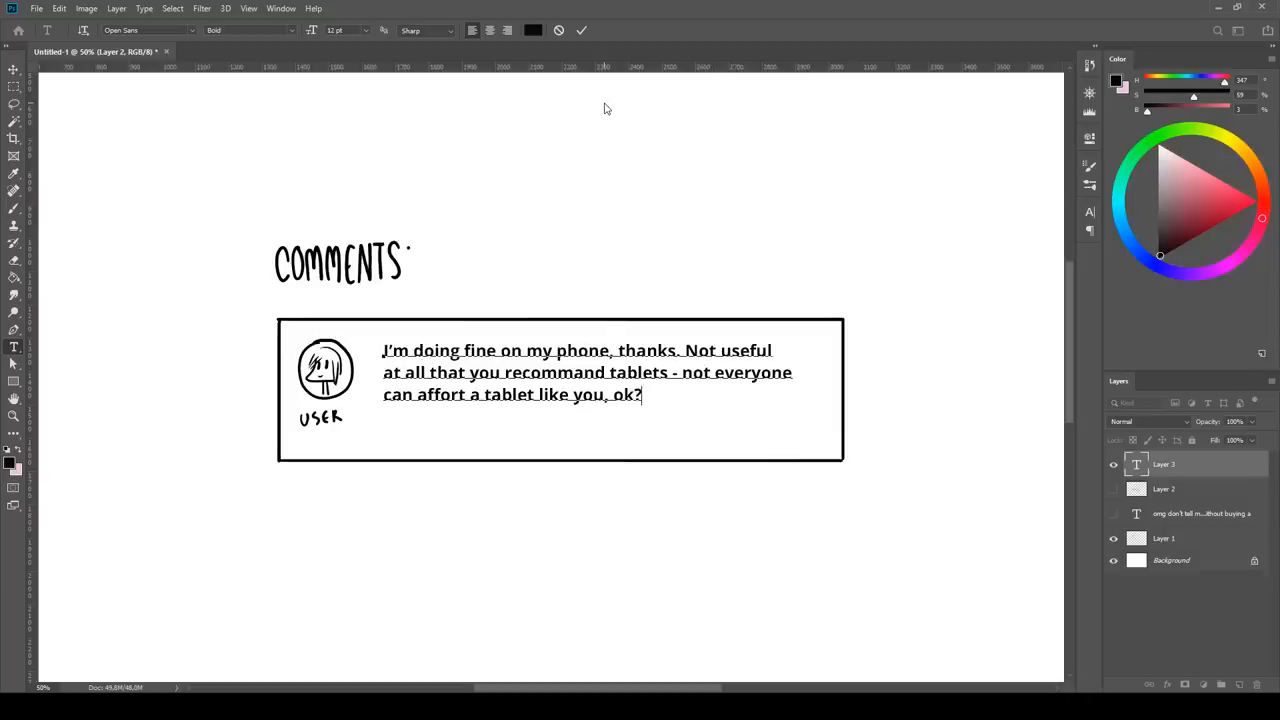
type("So don't come")
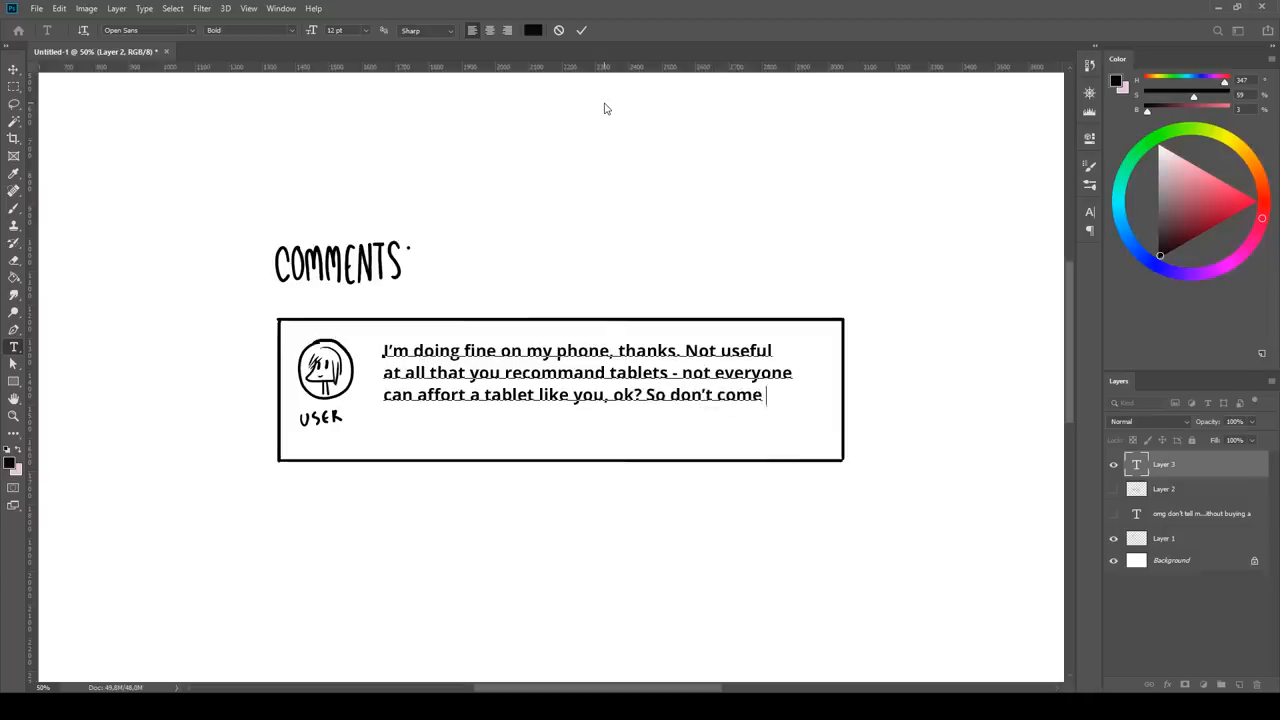
type("here try to make me buy stuff")
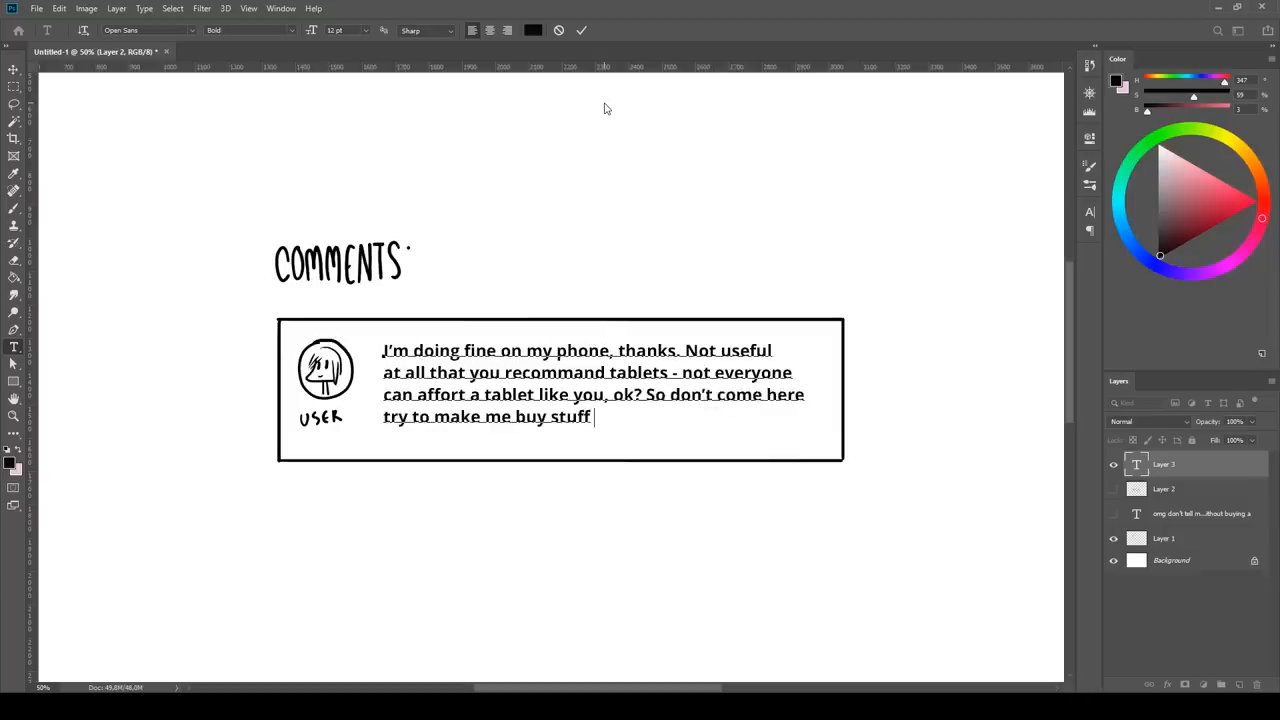
type("I won-t need anyway thanks.")
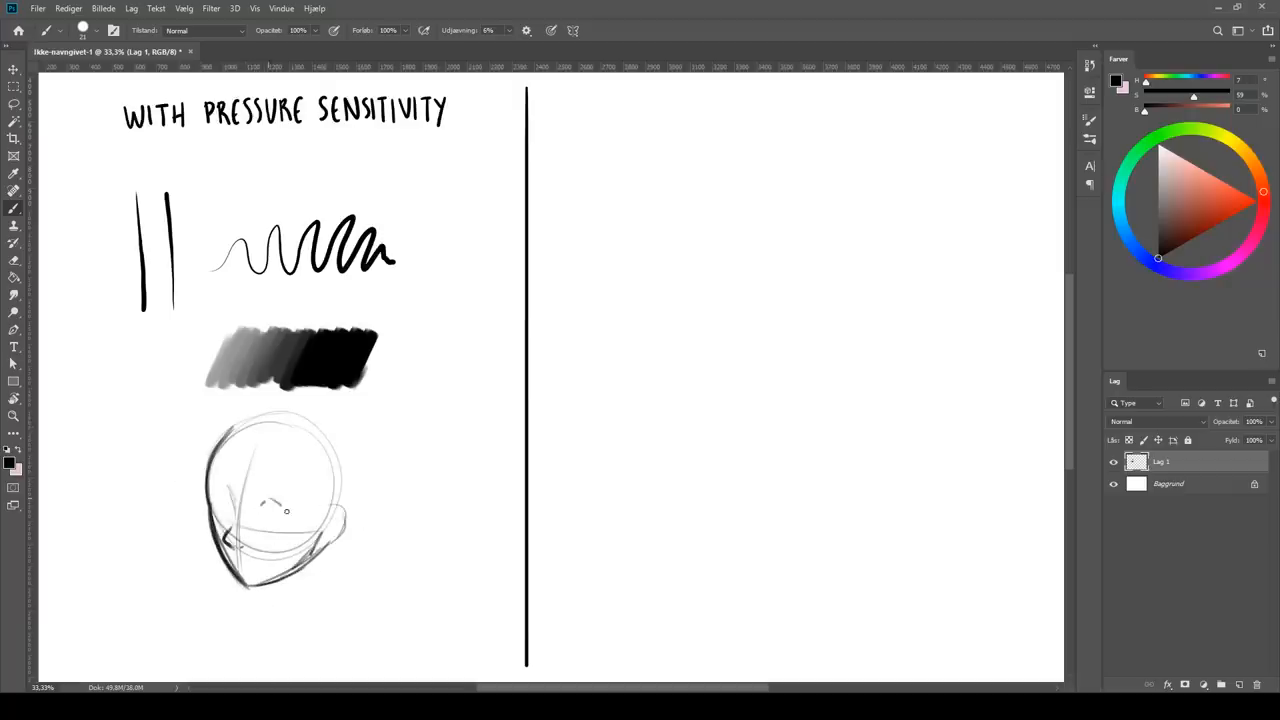
Sketch a face with pressure-sensitive strokes, then sample strokes without pressure beside it
left_click_drag(216, 500, 280, 510)
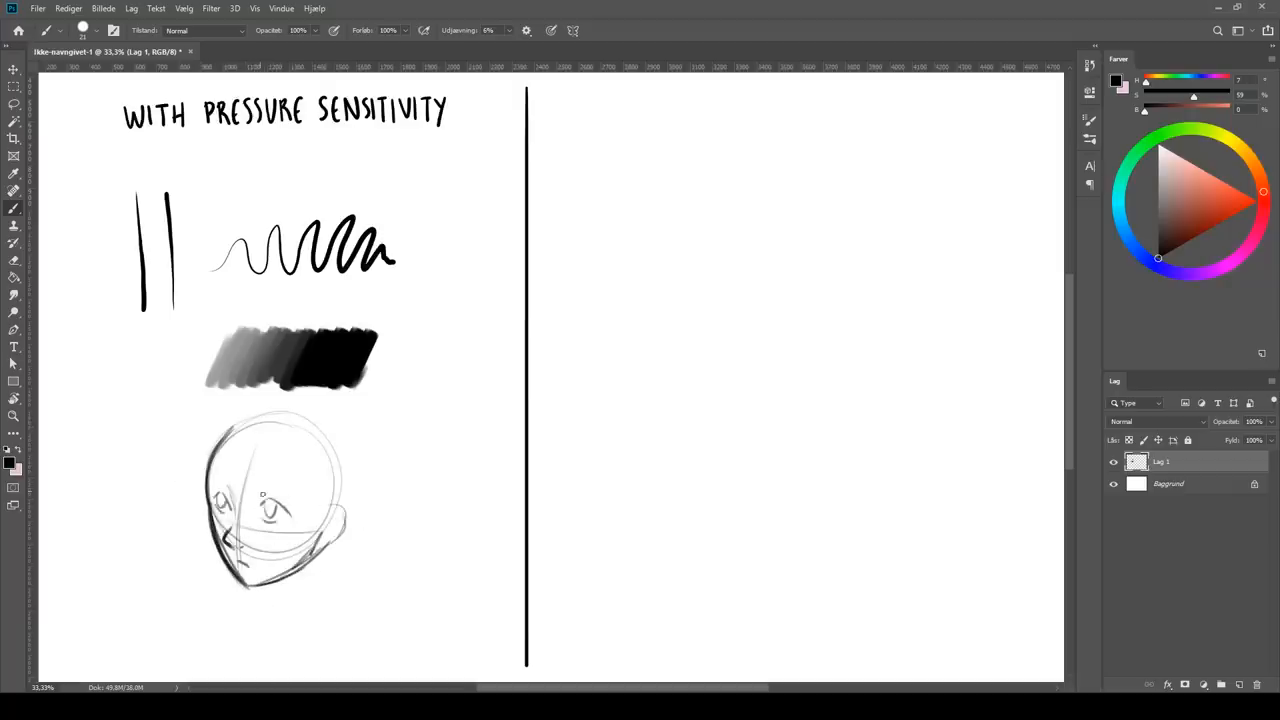
left_click_drag(190, 460, 290, 490)
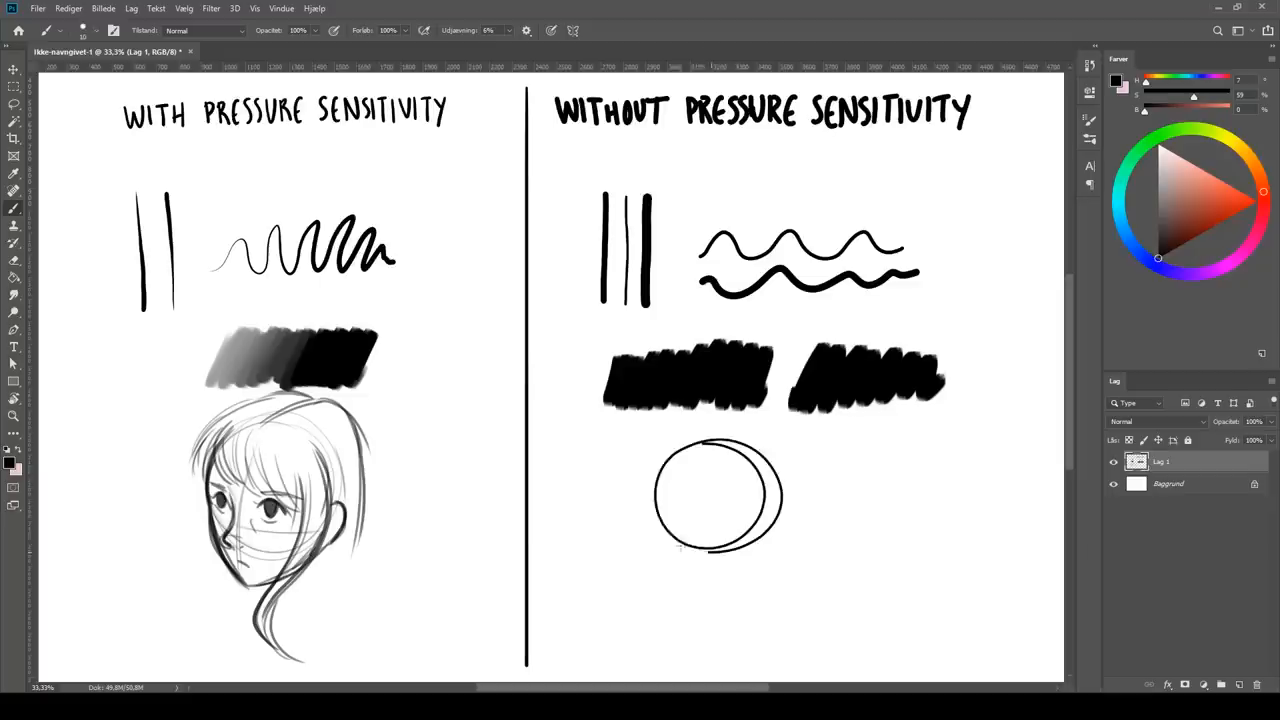
left_click_drag(680, 540, 700, 600)
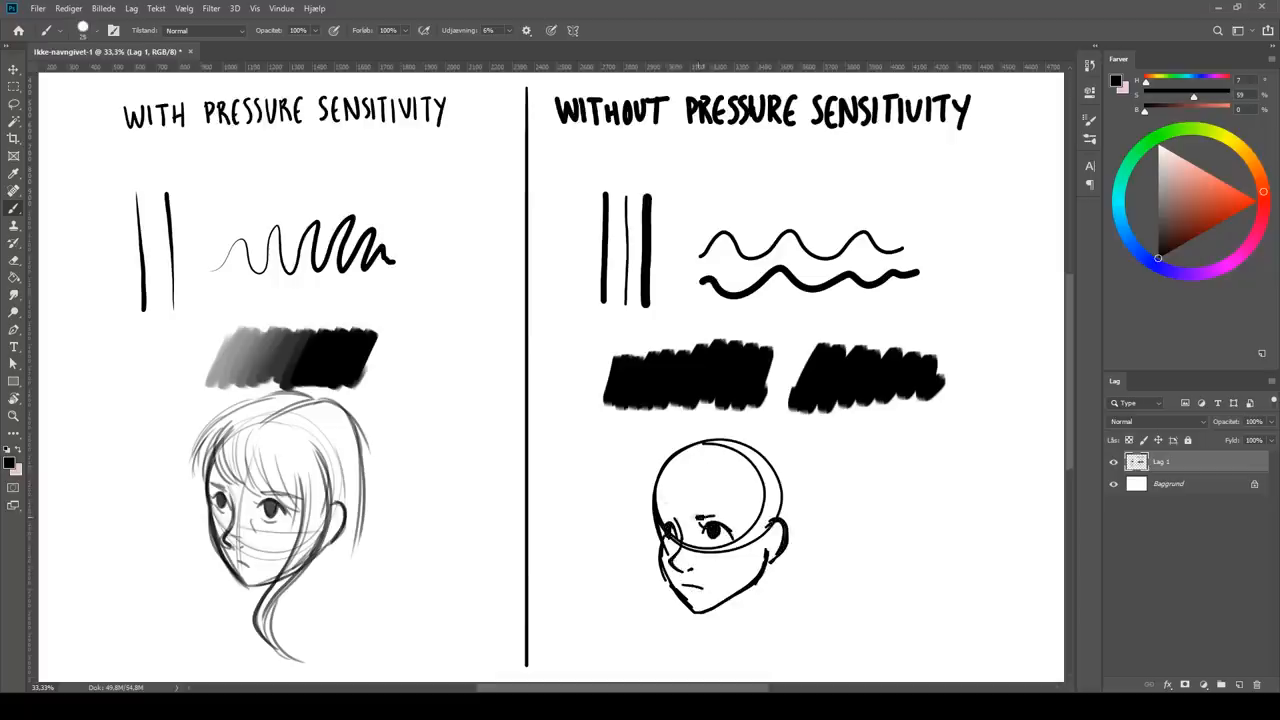
left_click_drag(640, 460, 710, 510)
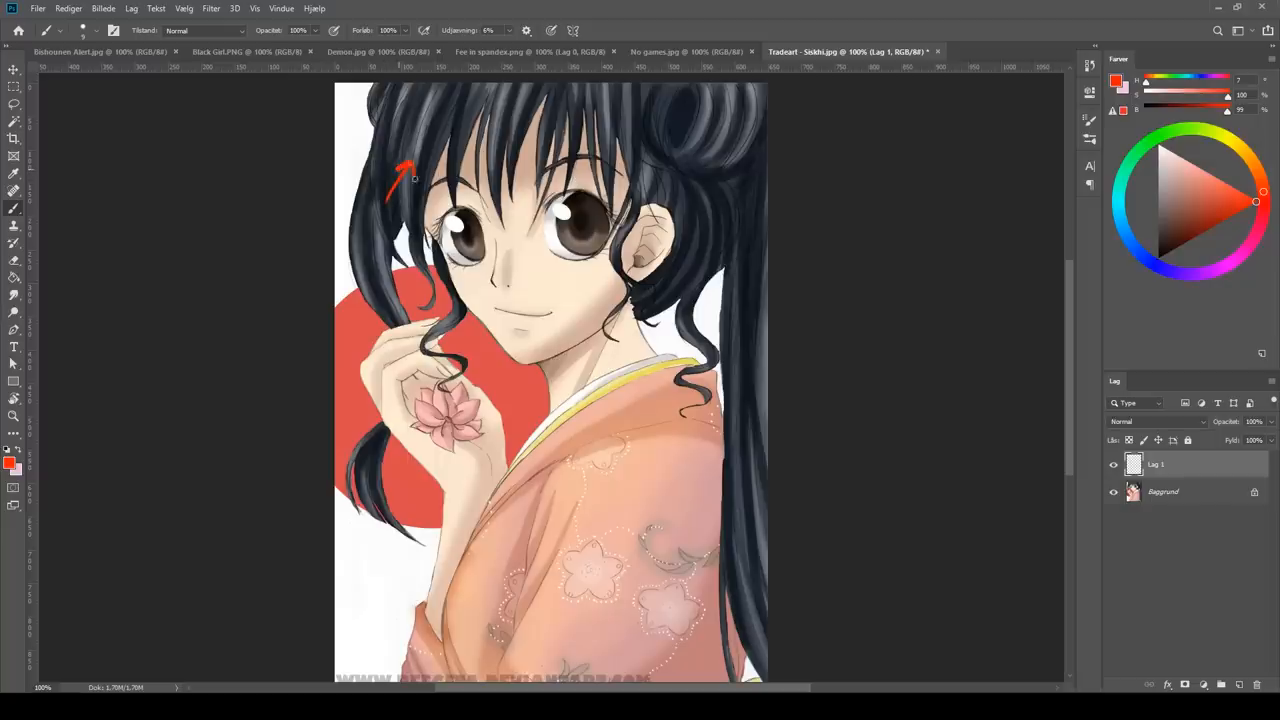
Mark the kimono girl's cheek with a red arrow, then the black-cat artwork after the red-haired one
left_click_drag(584, 296, 570, 324)
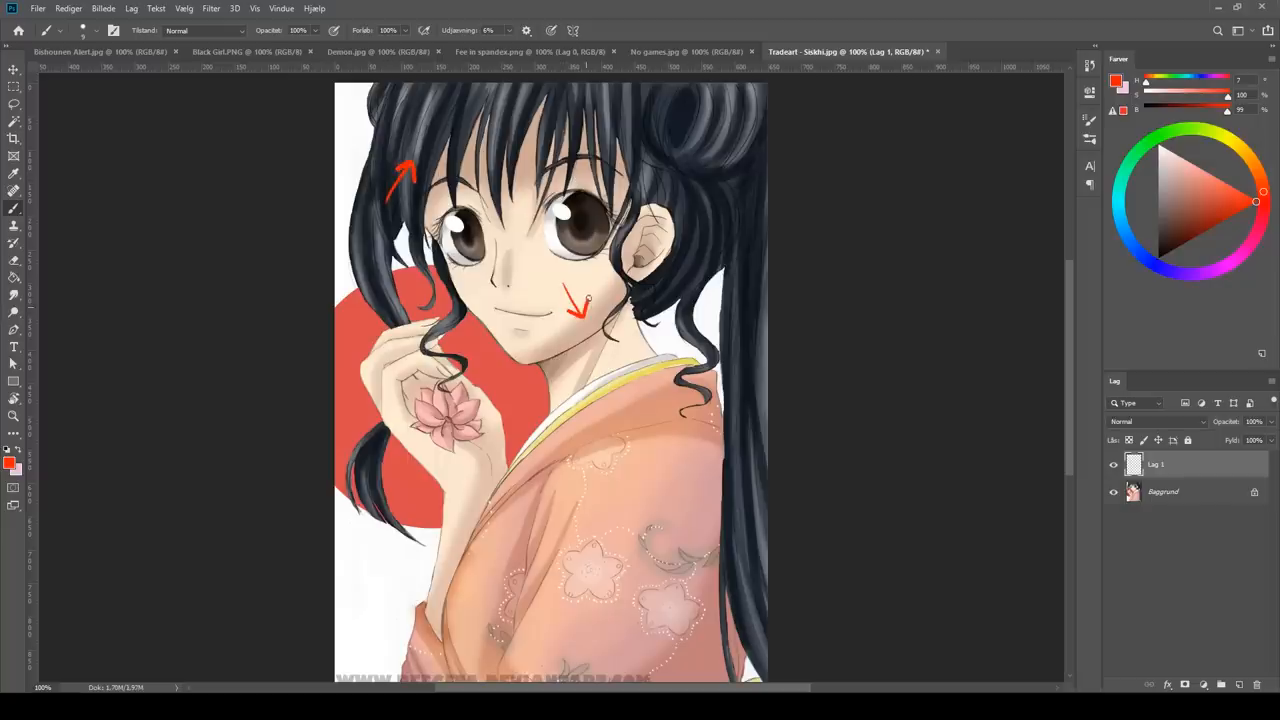
left_click(524, 52)
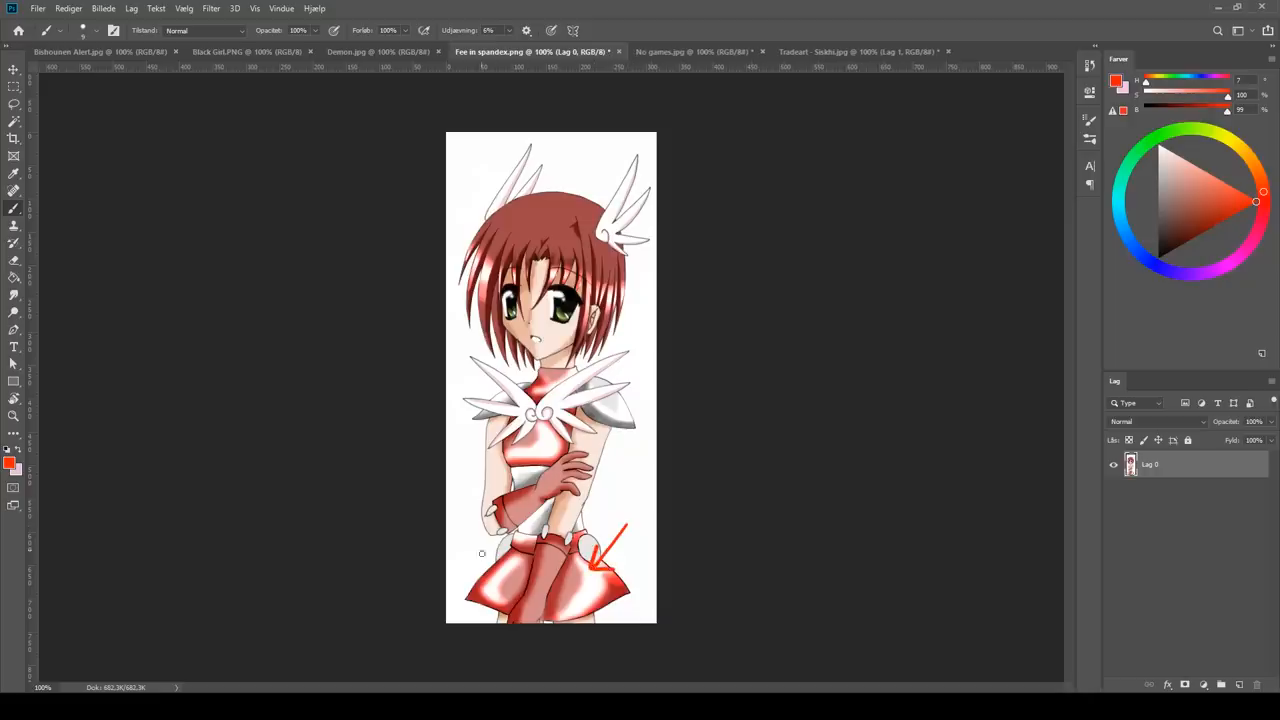
left_click(248, 52)
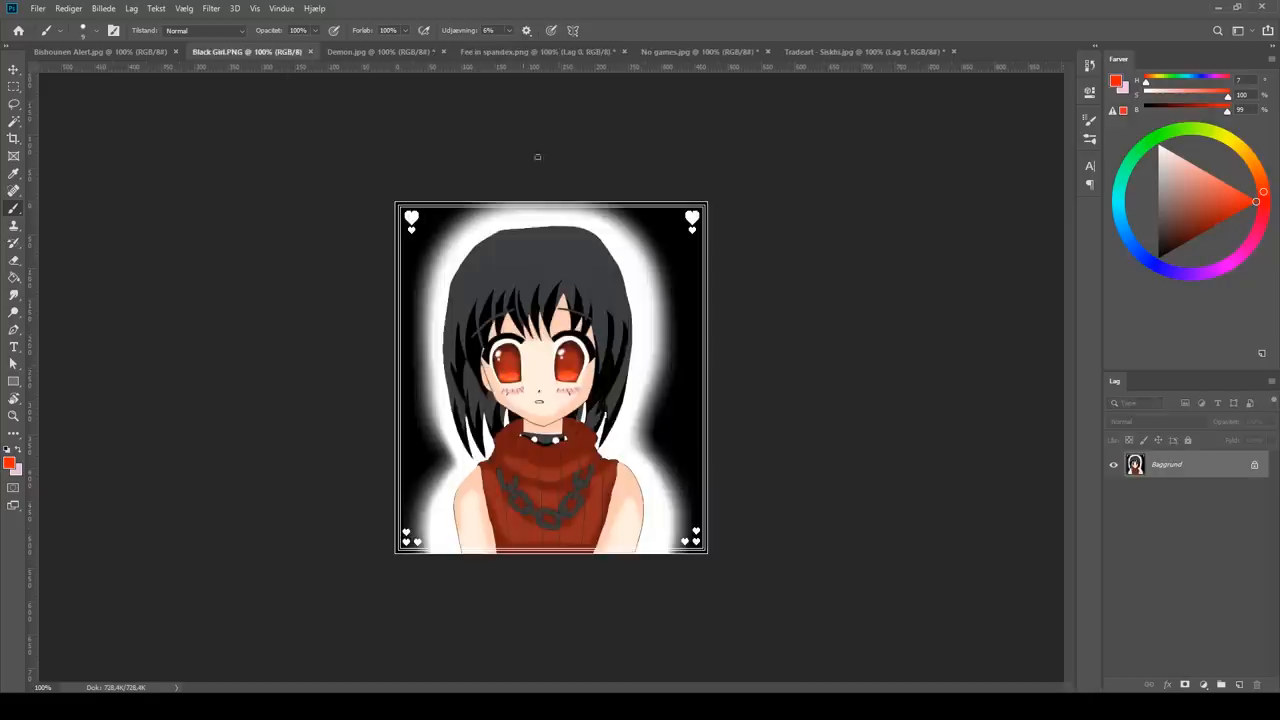
left_click_drag(620, 436, 584, 480)
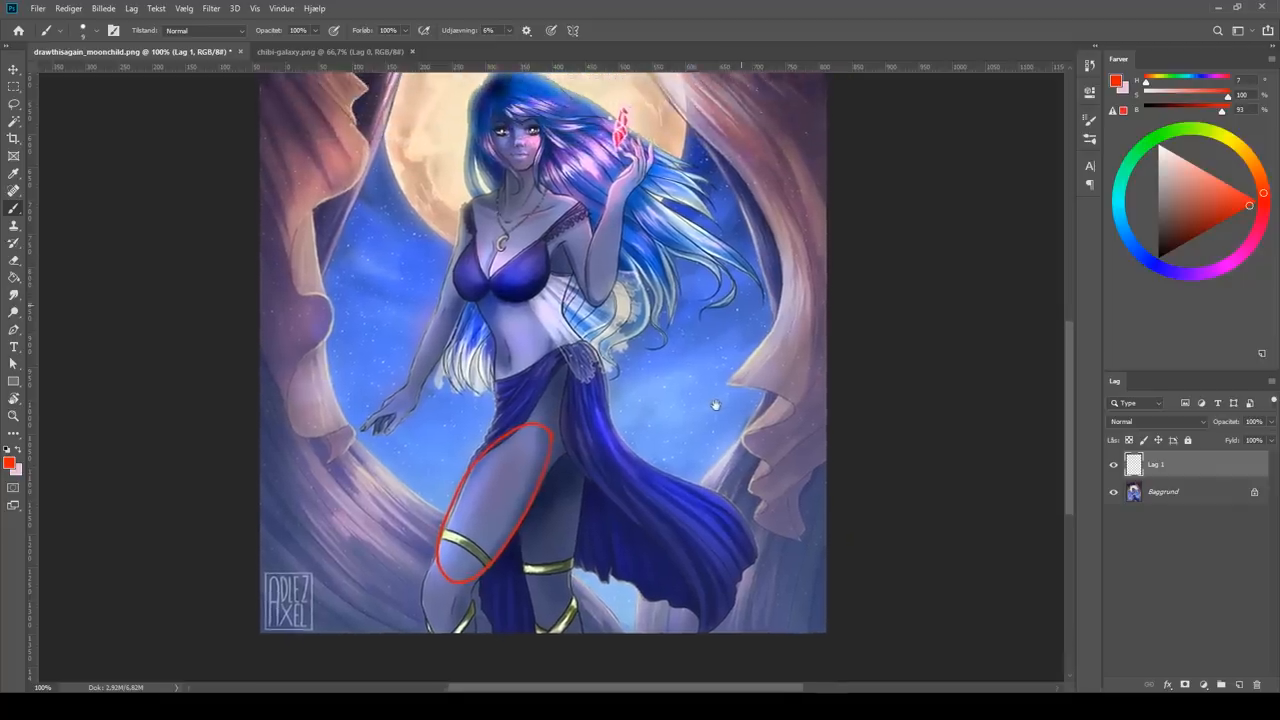
Scroll the moonchild painting to the figure's thigh before circling it in red
scroll("down", 3)
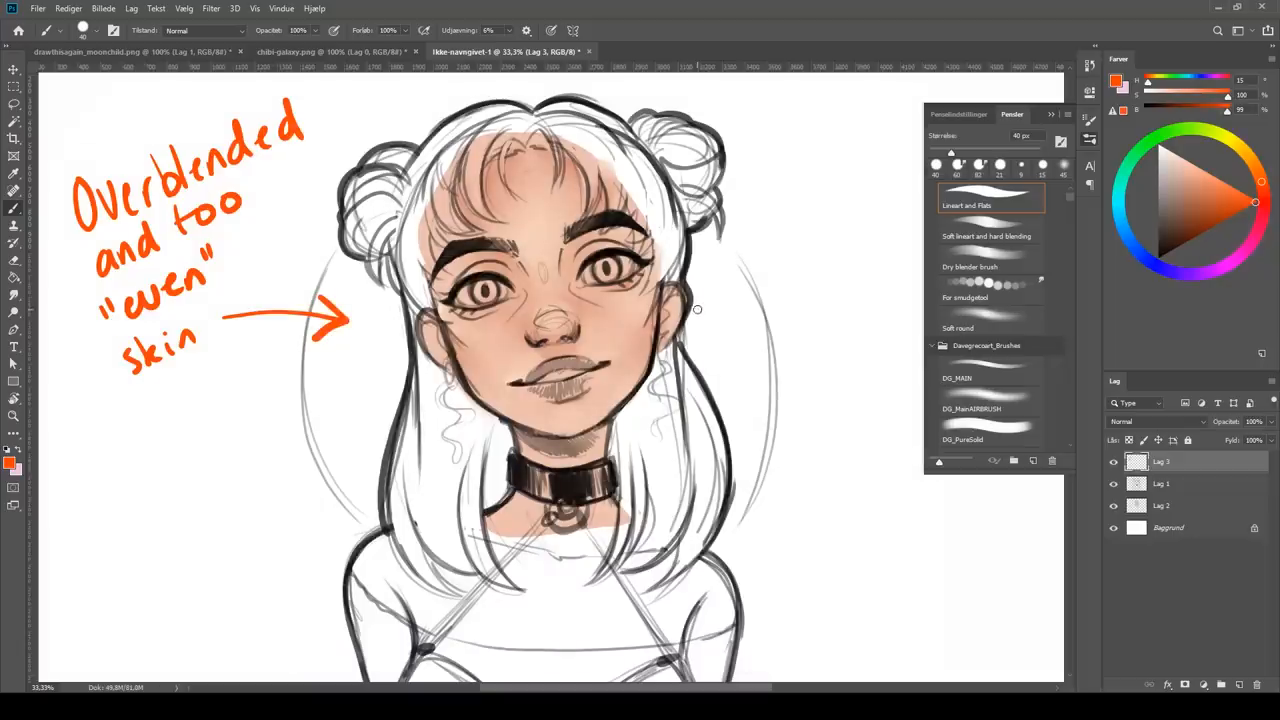
mouse_move(766, 380)
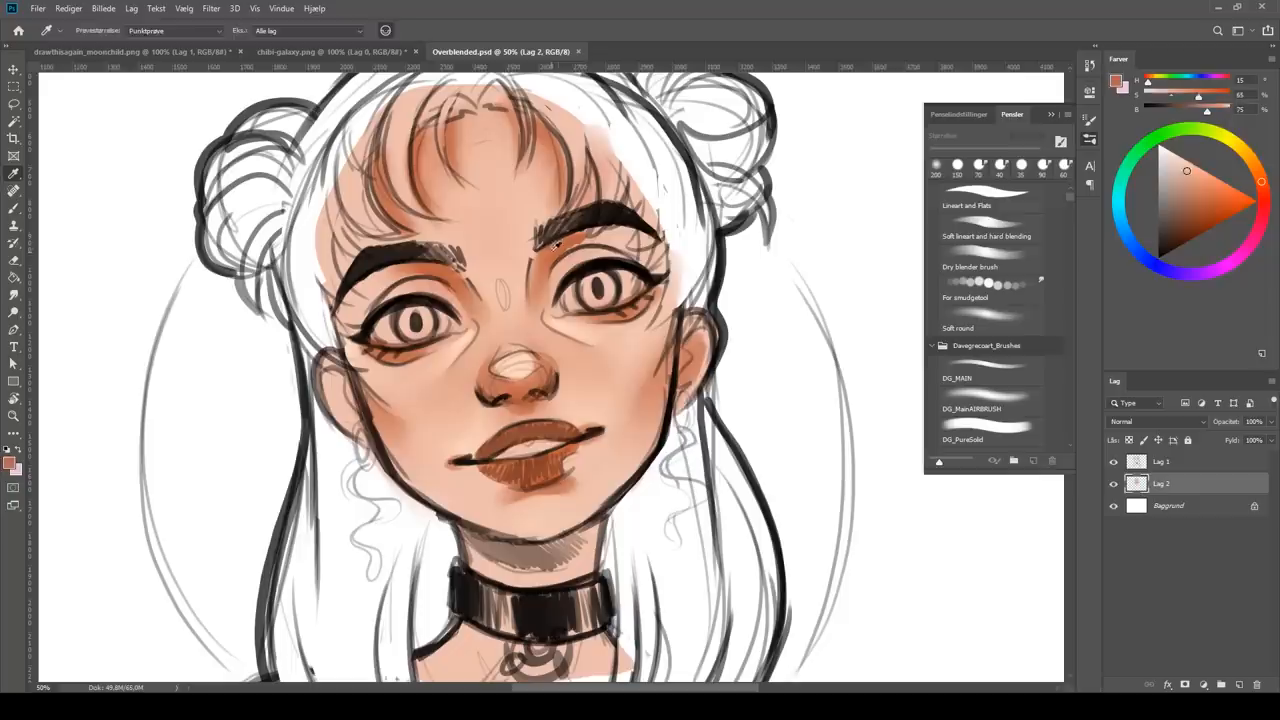
Zoom in on the overblended portrait's face to show its smooth, even skin
left_click(988, 236)
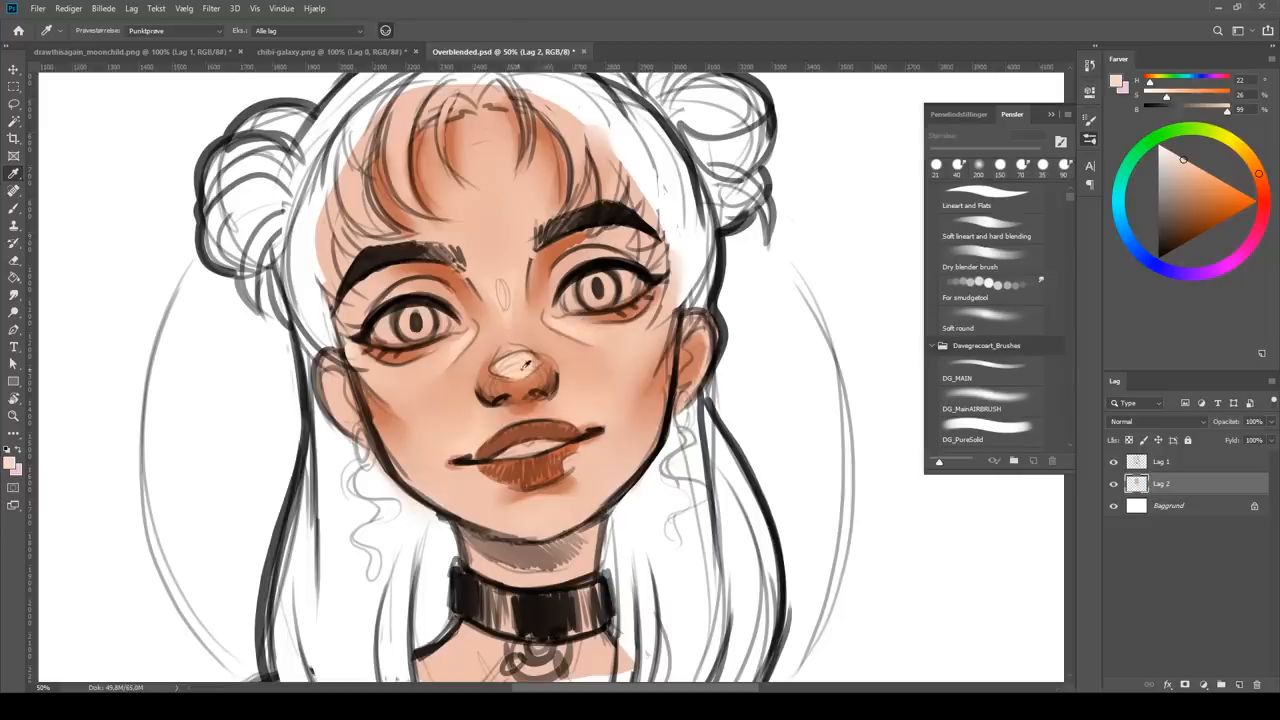
left_click(986, 236)
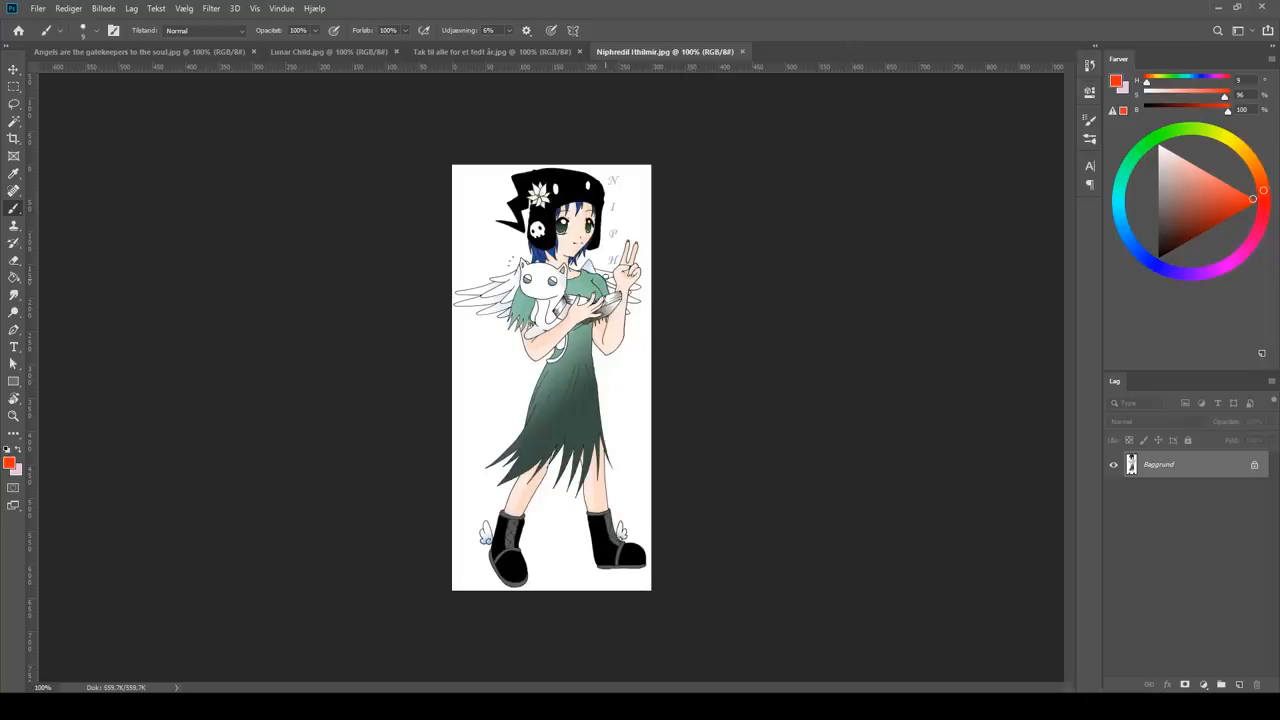
Add red arrows along the green dress, then down the blonde girl's hair in the group artwork
left_click_drag(616, 276, 616, 458)
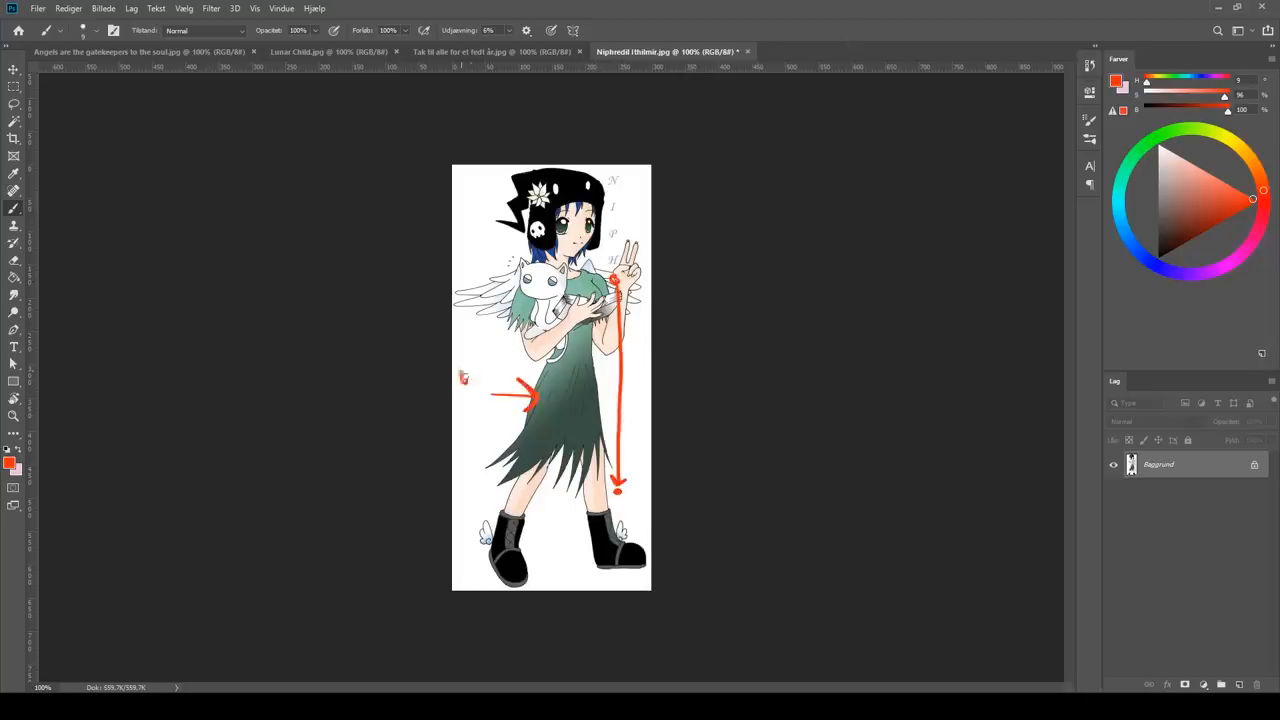
left_click(484, 52)
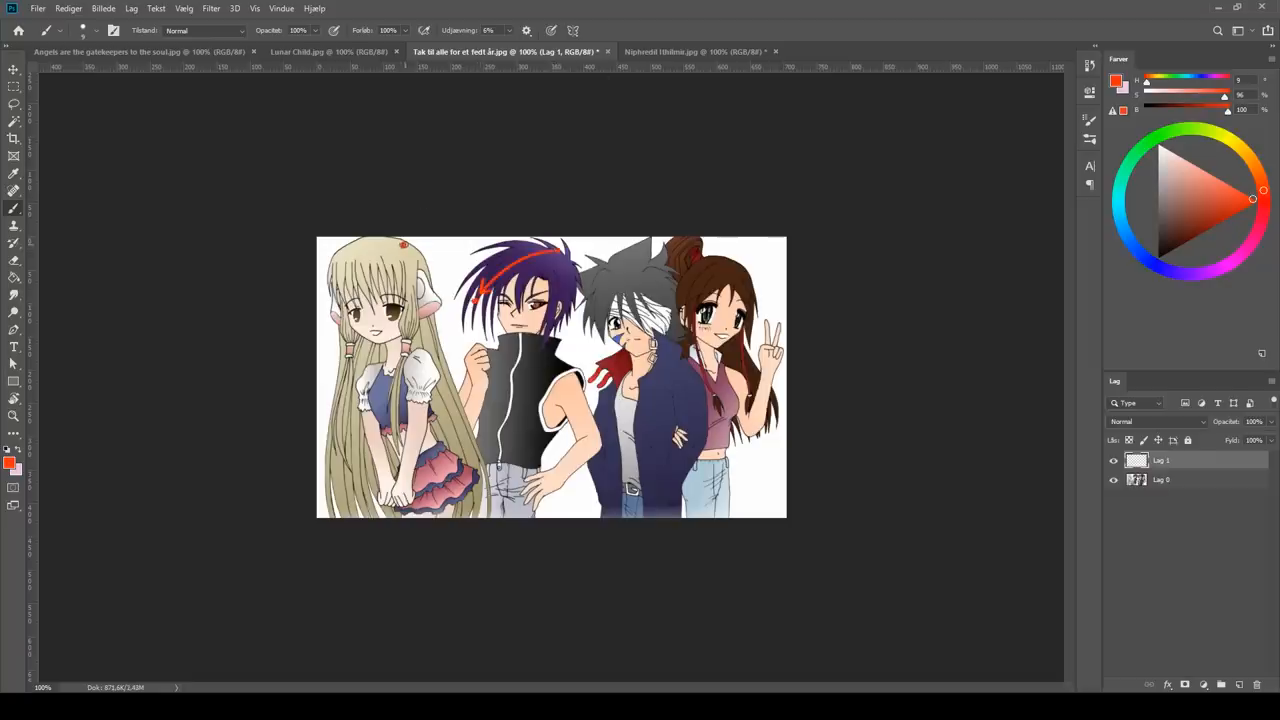
left_click_drag(404, 244, 460, 464)
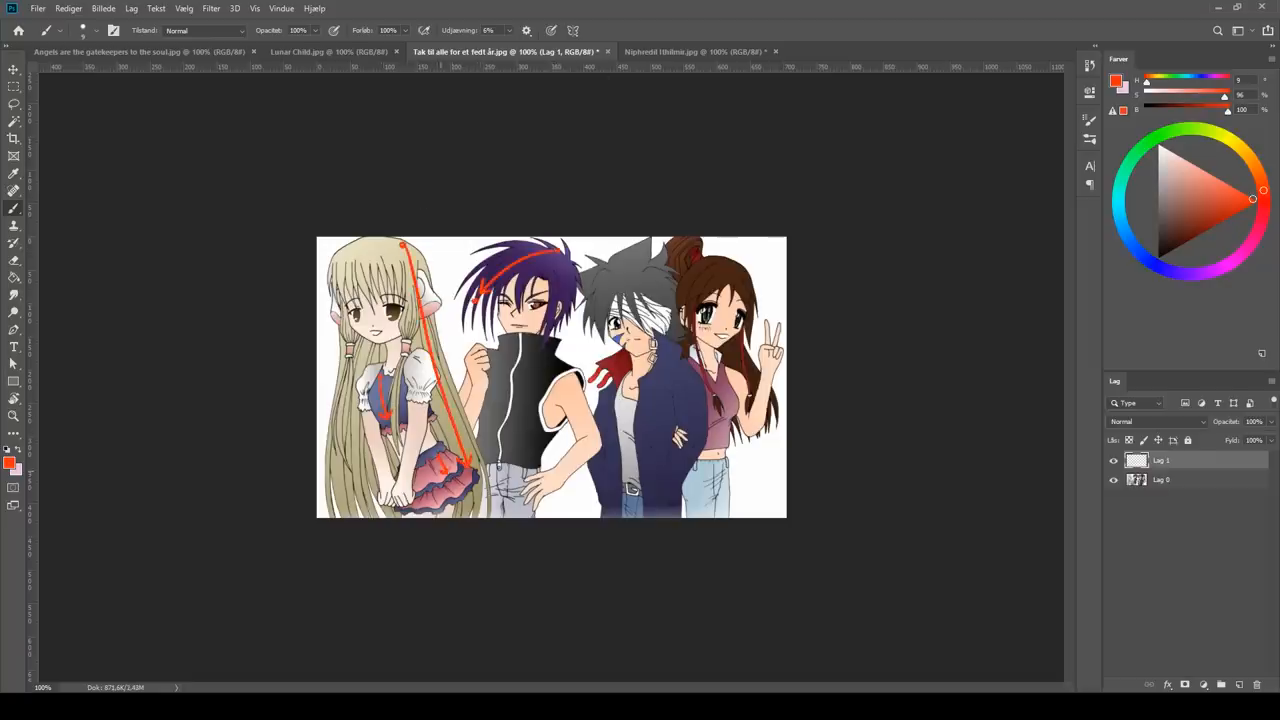
left_click_drag(664, 344, 652, 504)
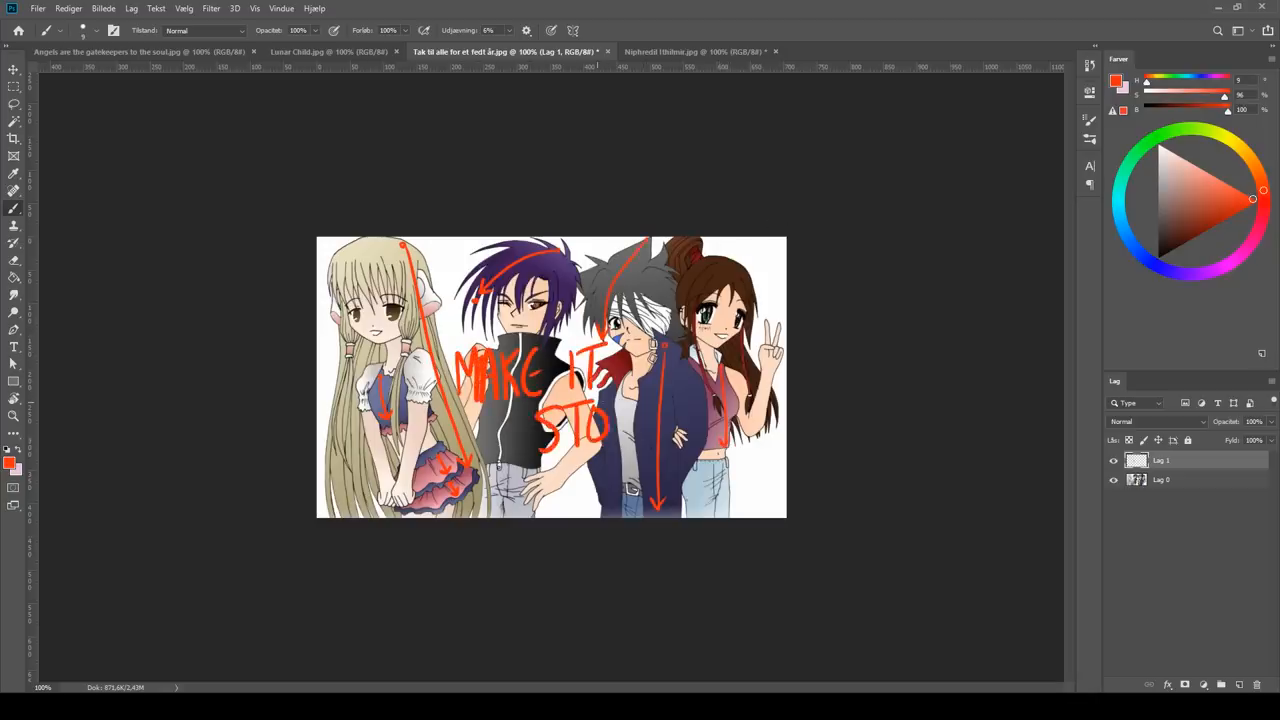
Draw a long red arrow down the Lunar Child sky with a note, ending on the mermaid image
left_click(300, 52)
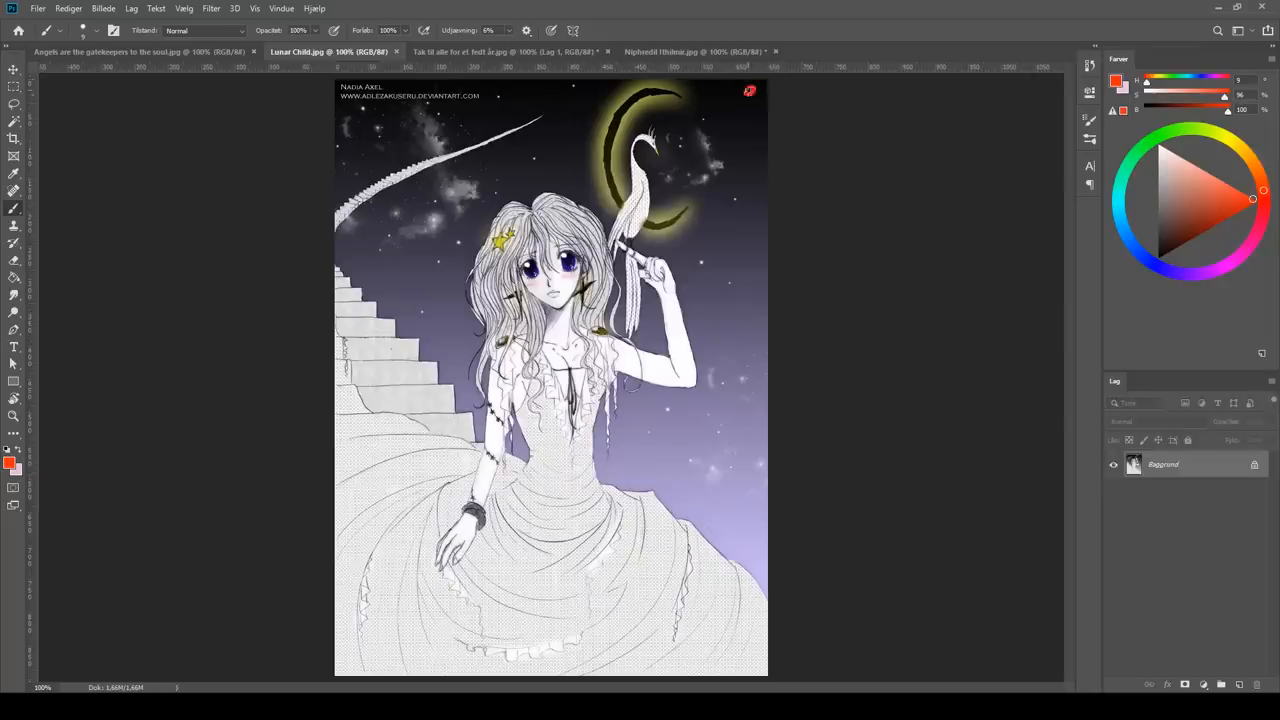
left_click_drag(750, 90, 758, 556)
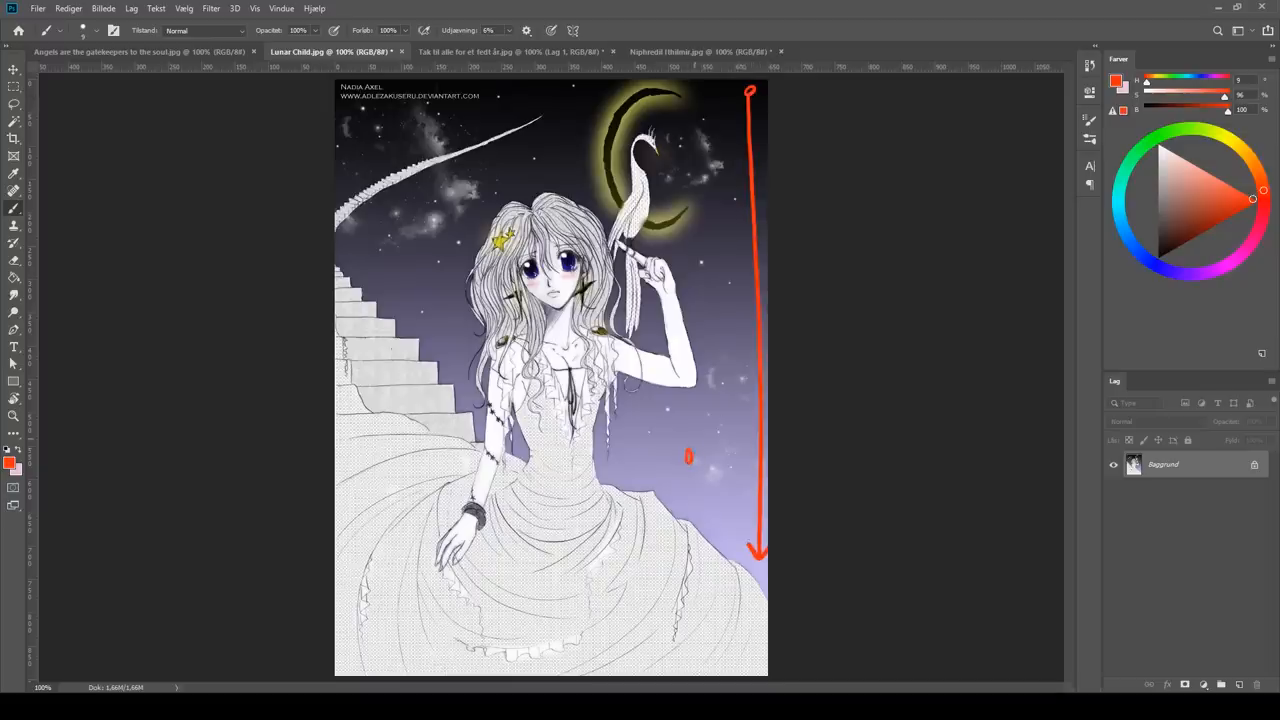
left_click_drag(684, 436, 736, 490)
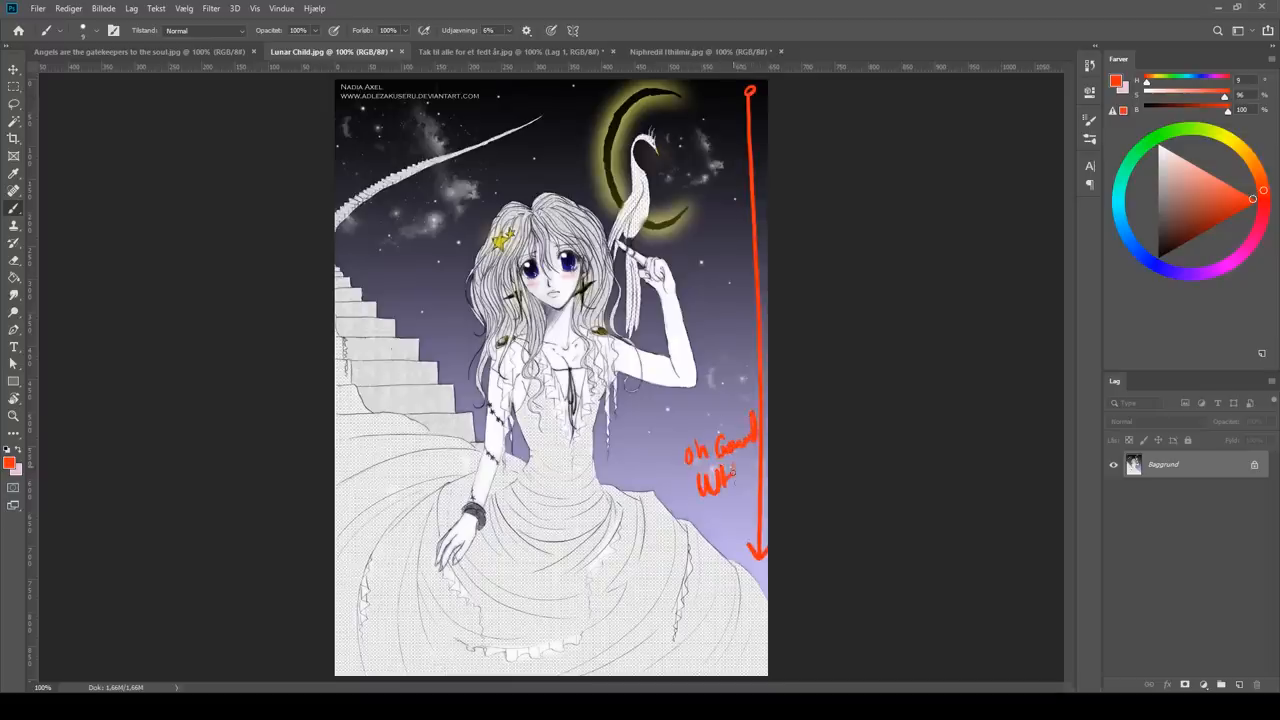
left_click(140, 52)
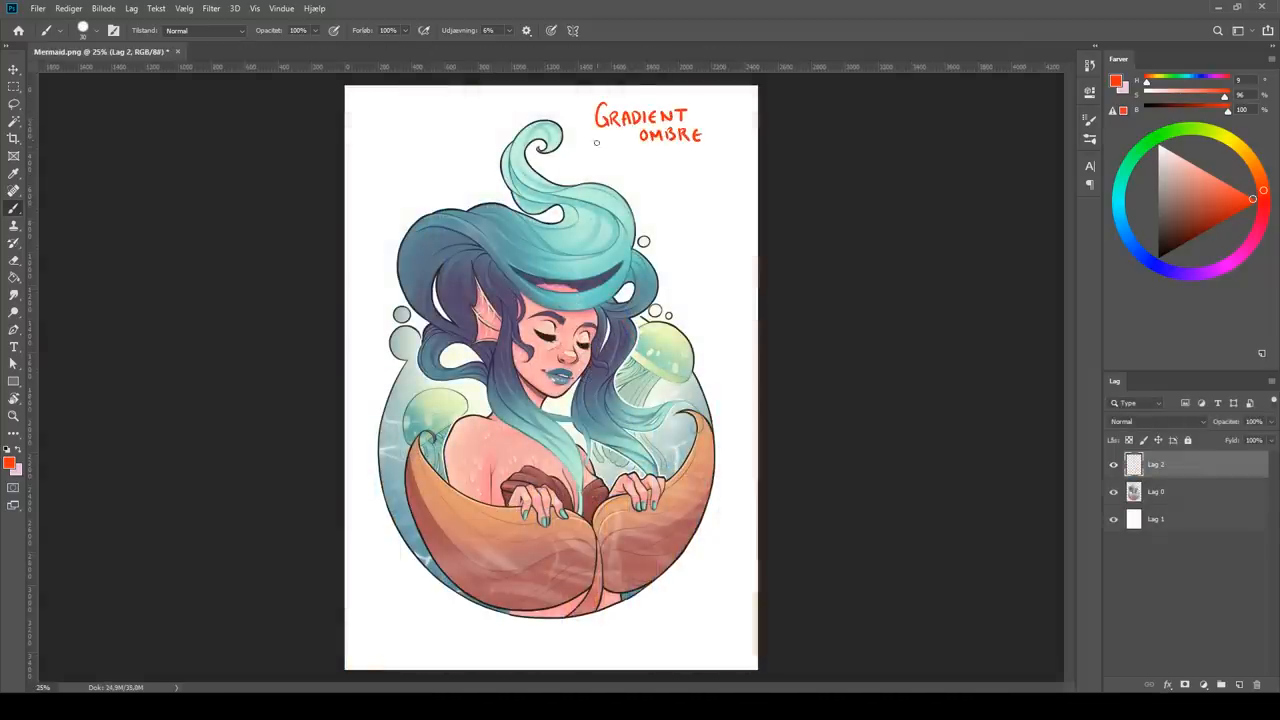
Draw red arrows to the gradient hair and note the gradient background, then move to the blank canvas
left_click_drag(624, 140, 500, 296)
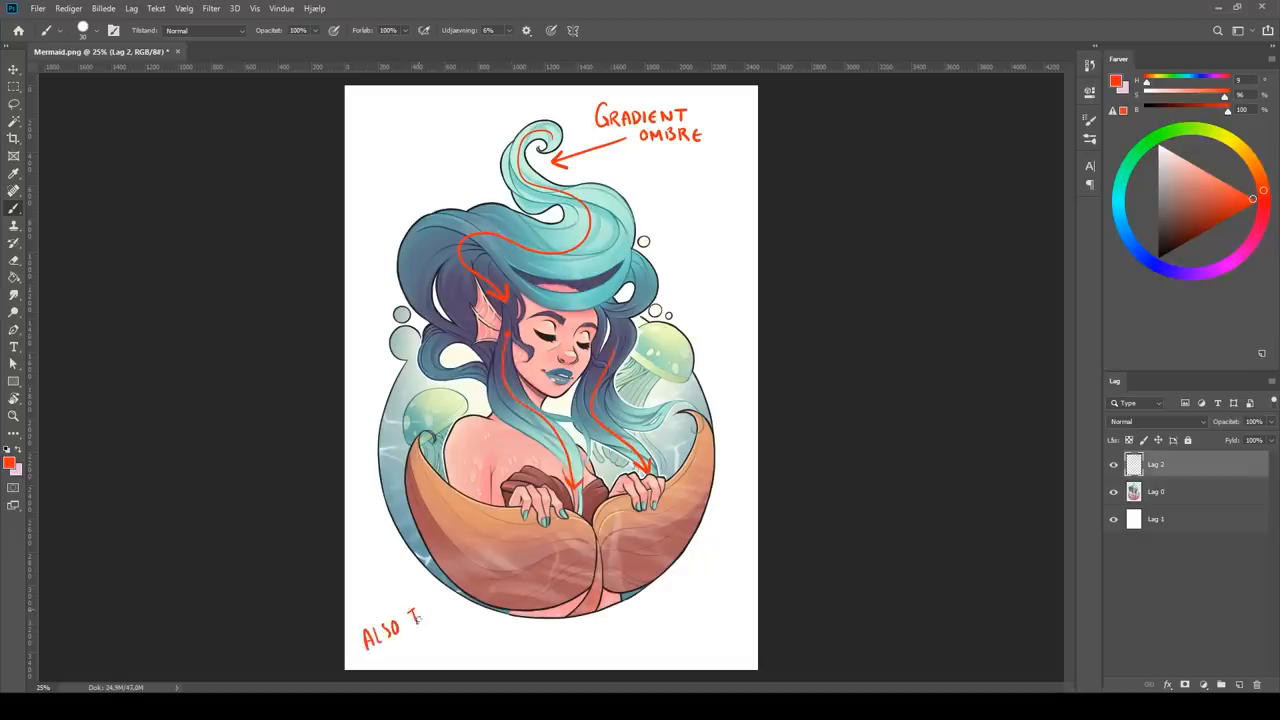
left_click_drag(400, 620, 430, 650)
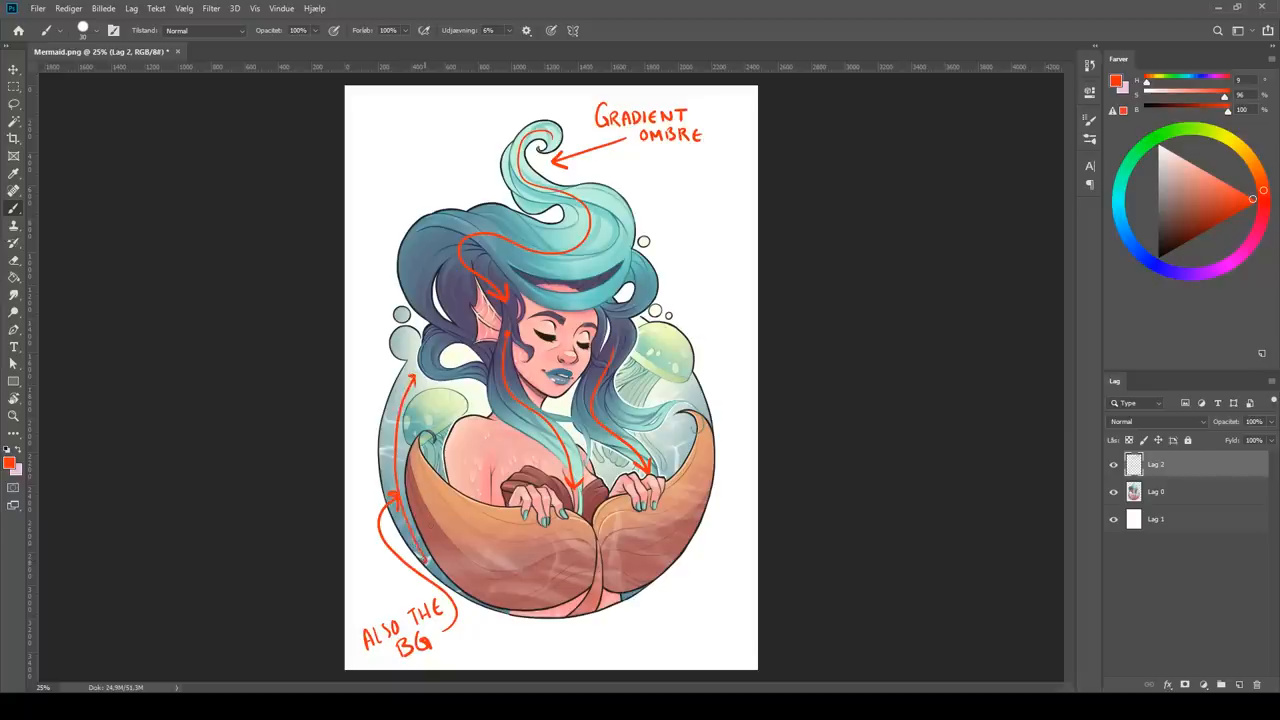
mouse_move(836, 408)
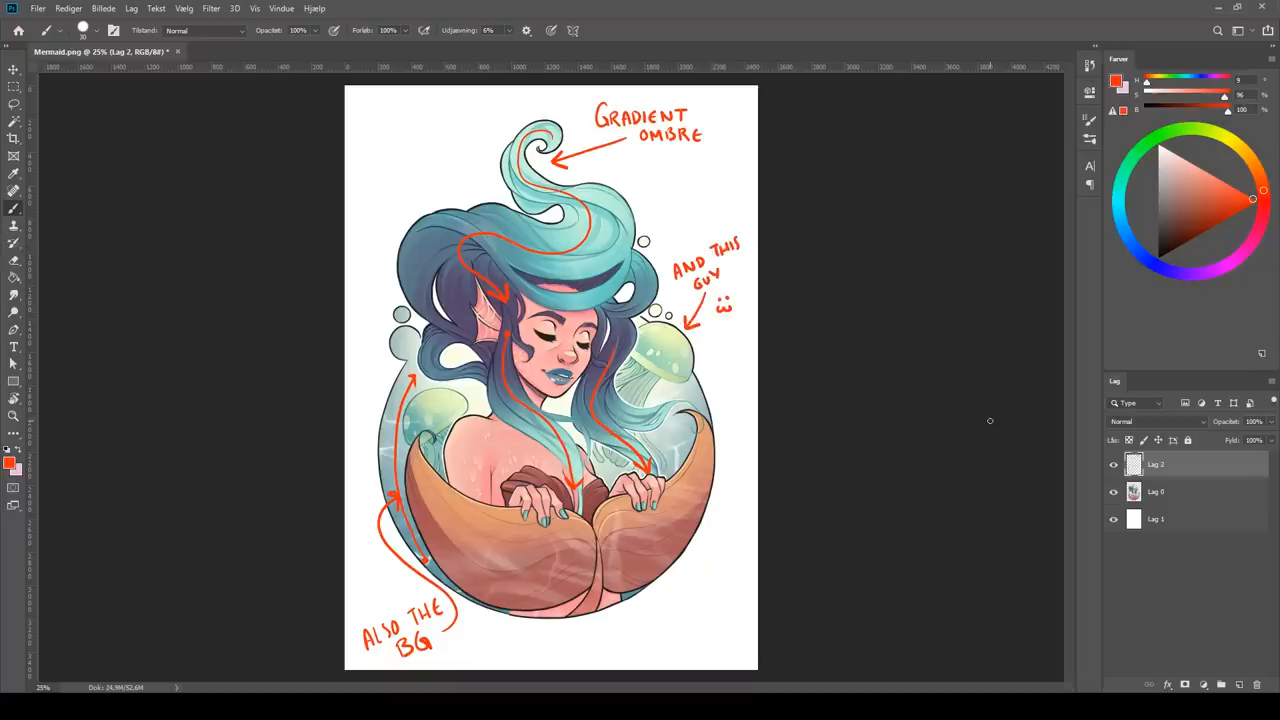
left_click(300, 52)
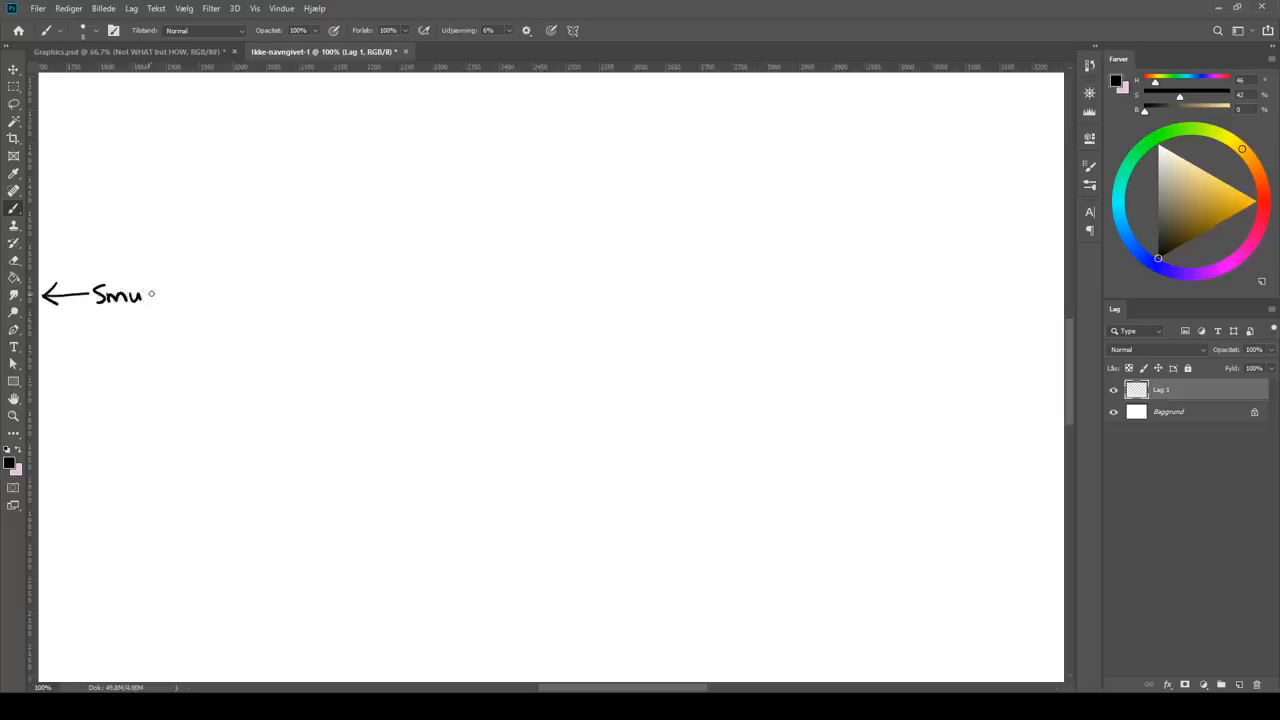
Continue the handwritten label so it reads 'Smudge Too' beside the arrow
type("dge")
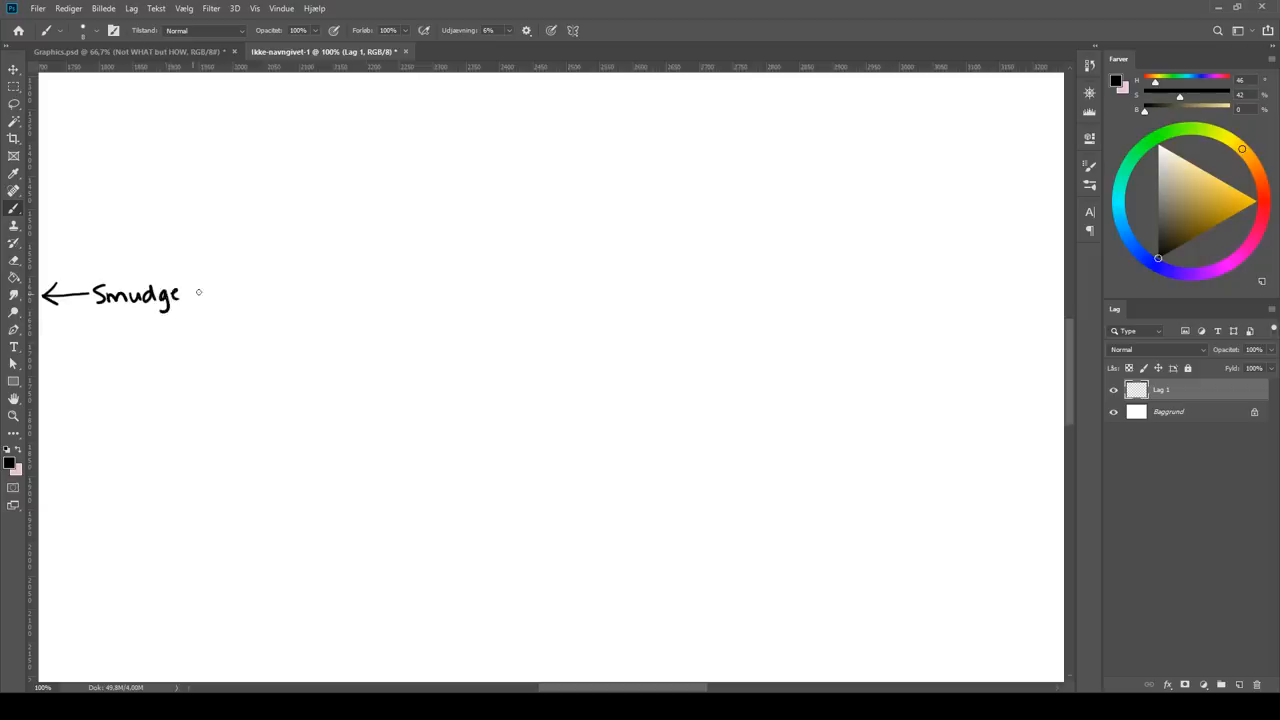
type("Too")
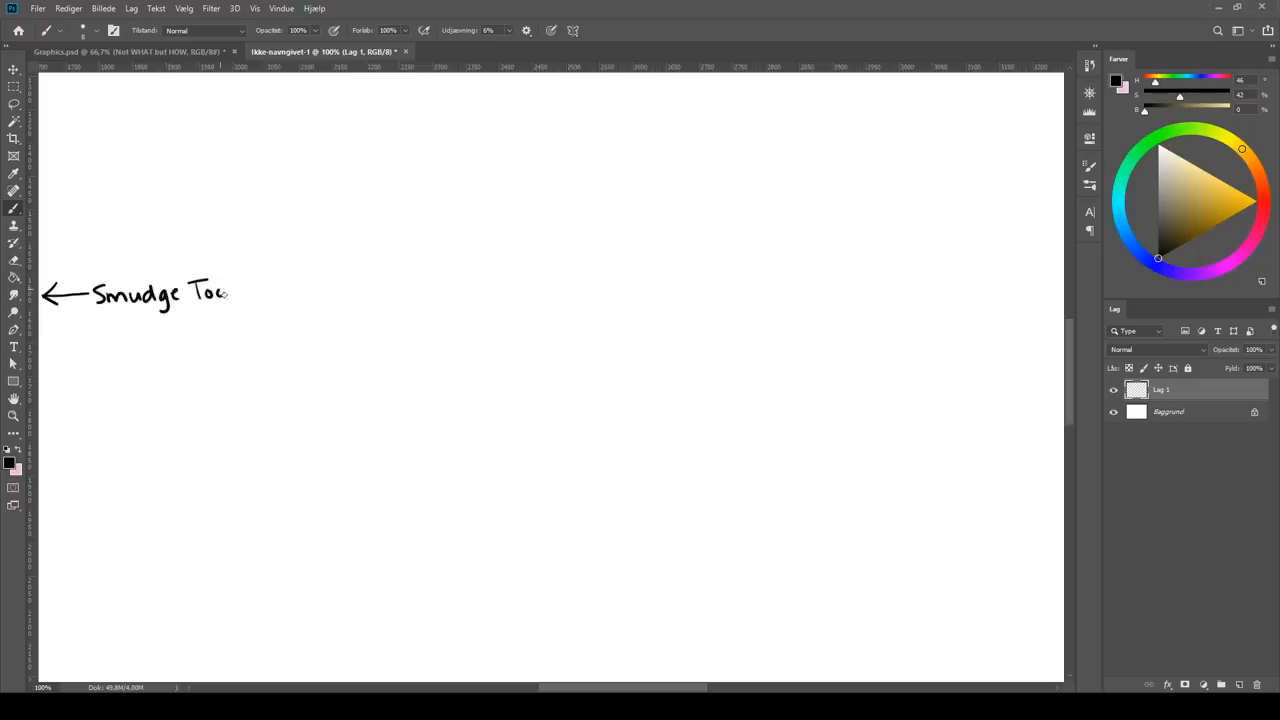